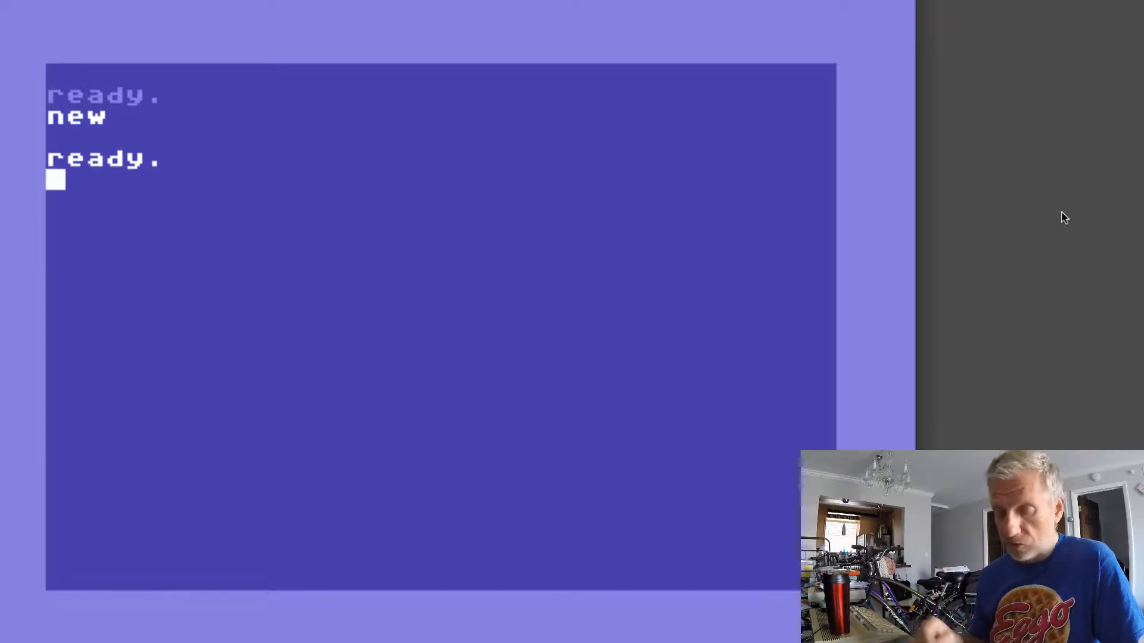
Enter INPUT A$ directly at the READY prompt to trigger ?ILLEGAL DIRECT ERROR
{"action": "type", "text": "input"}
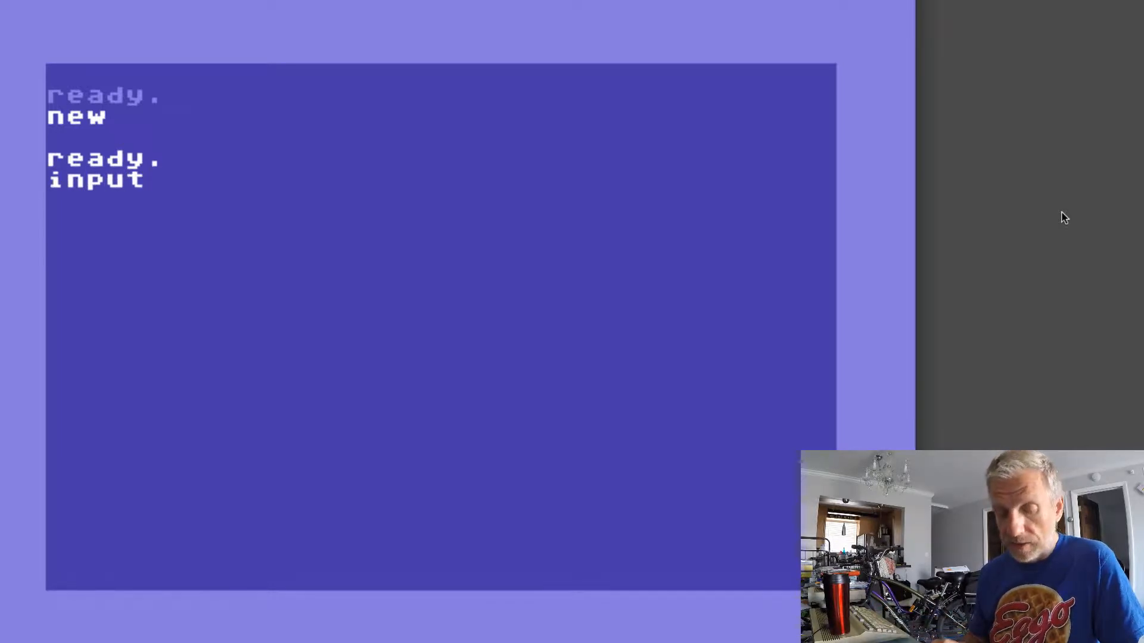
{"action": "type", "text": "a$"}
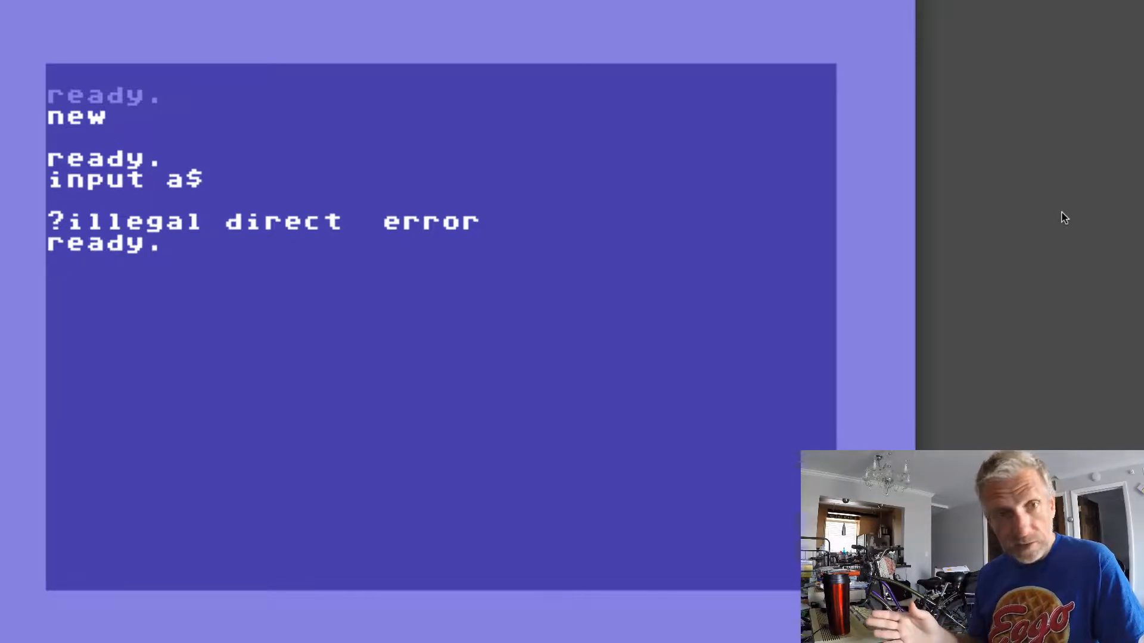
Confirm memory is empty and store line 10 INPUT A$
{"action": "type", "text": "10"}
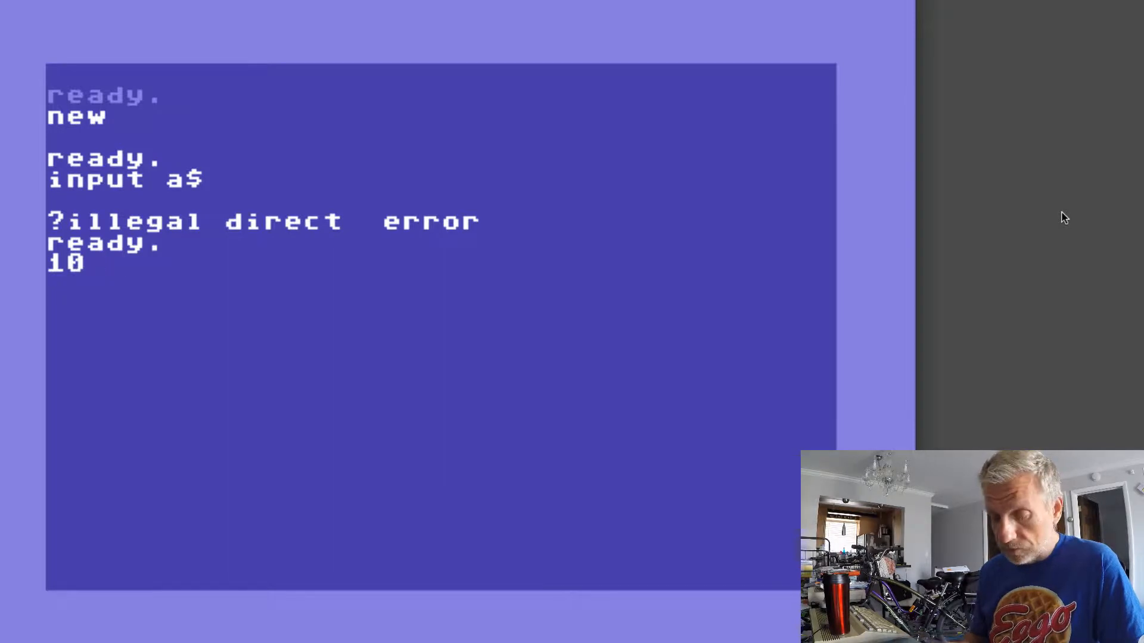
{"action": "type", "text": "n"}
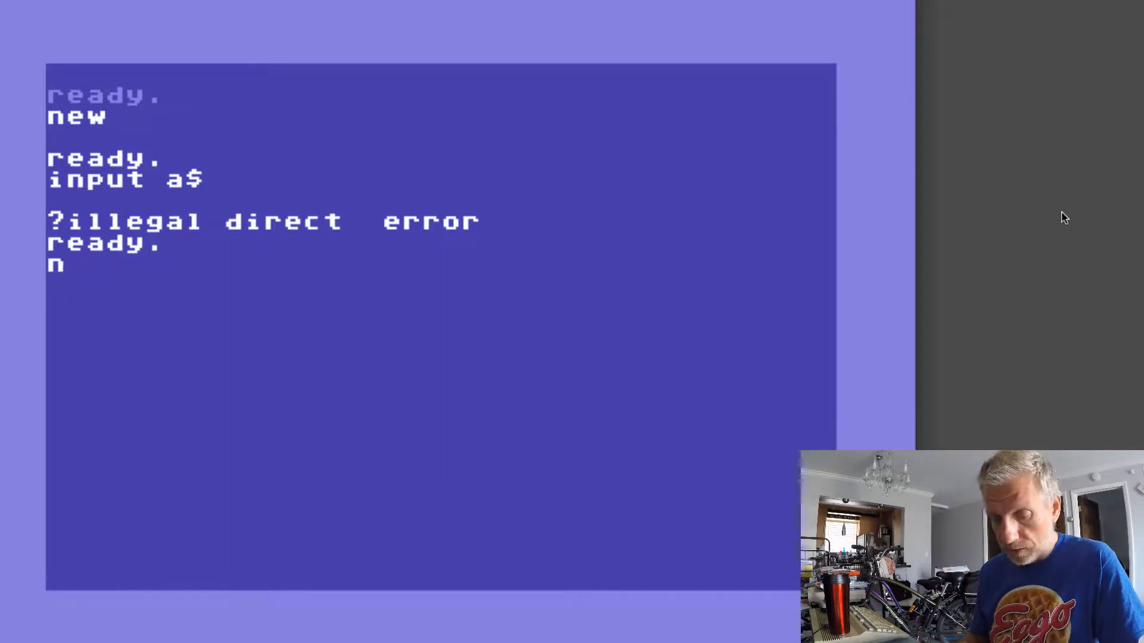
{"action": "type", "text": "ist"}
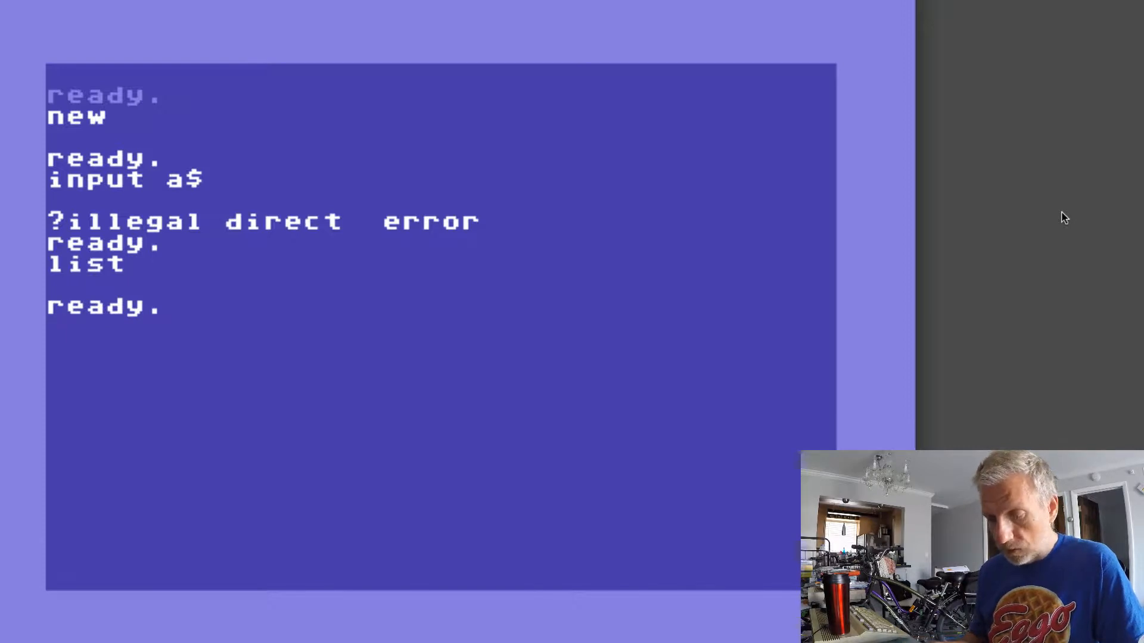
{"action": "type", "text": "10 in"}
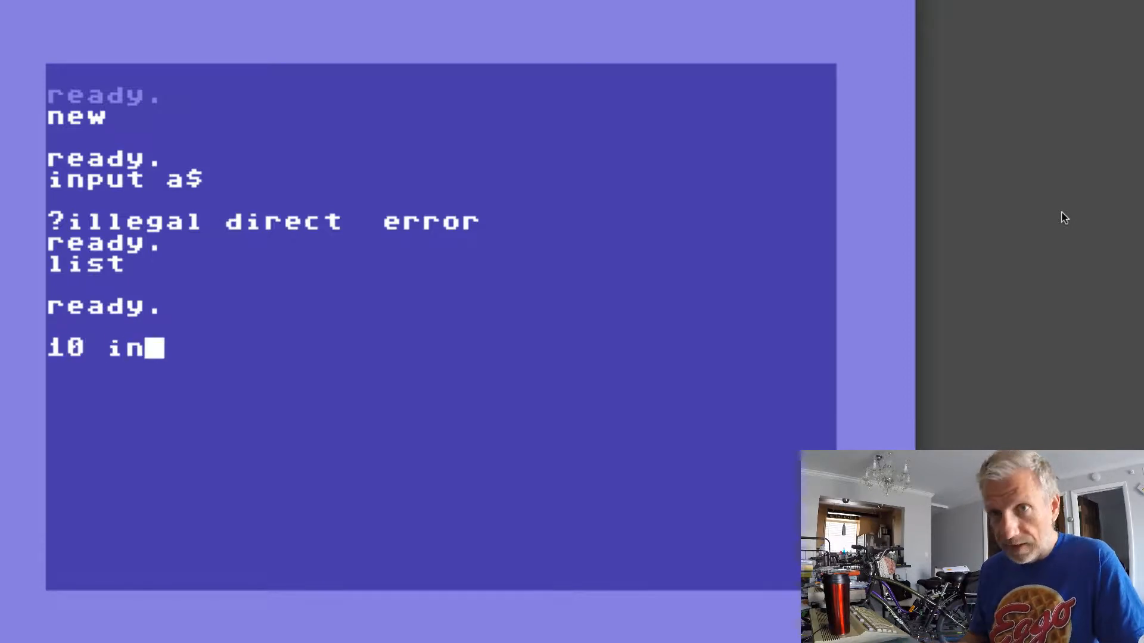
{"action": "type", "text": "put a$"}
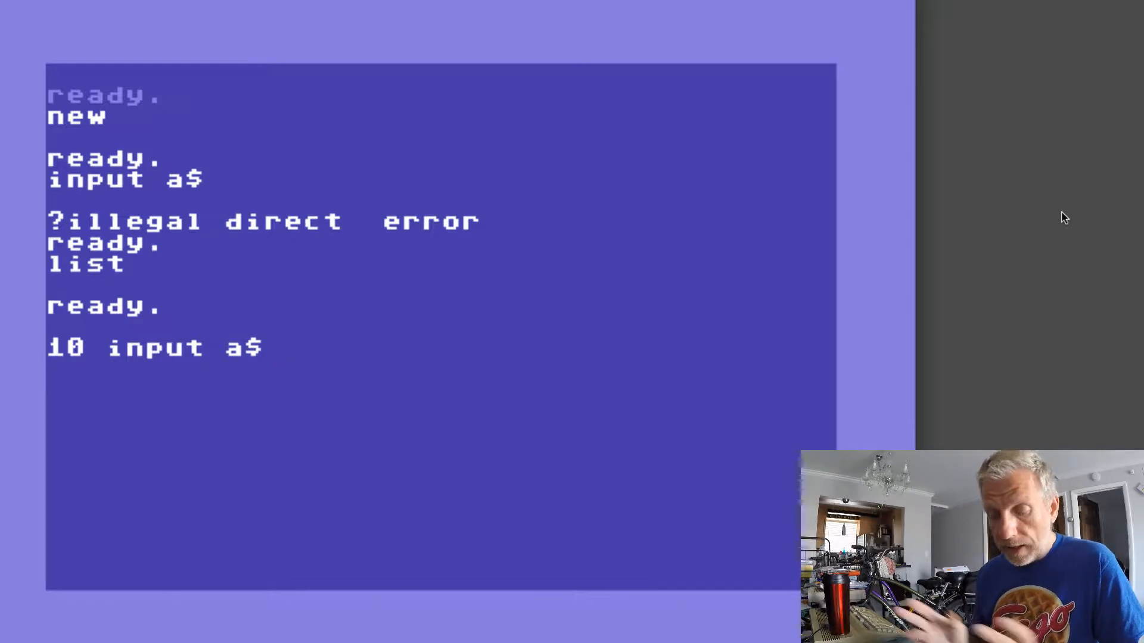
Run the program and answer the prompt with 'whatever'
{"action": "type", "text": "run"}
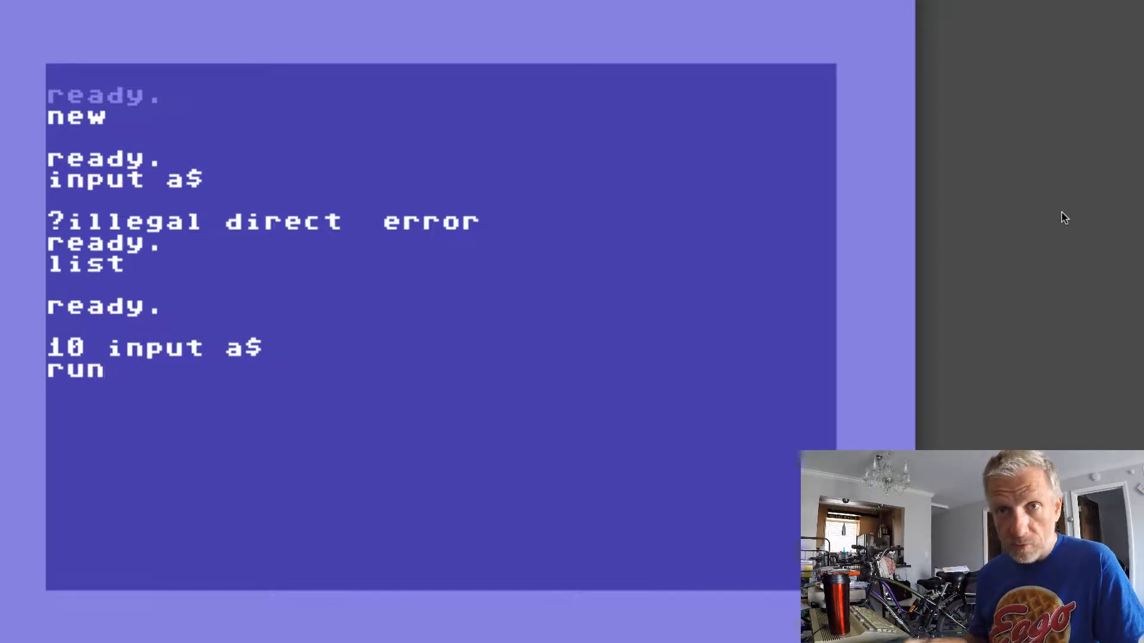
{"action": "key", "text": "Return"}
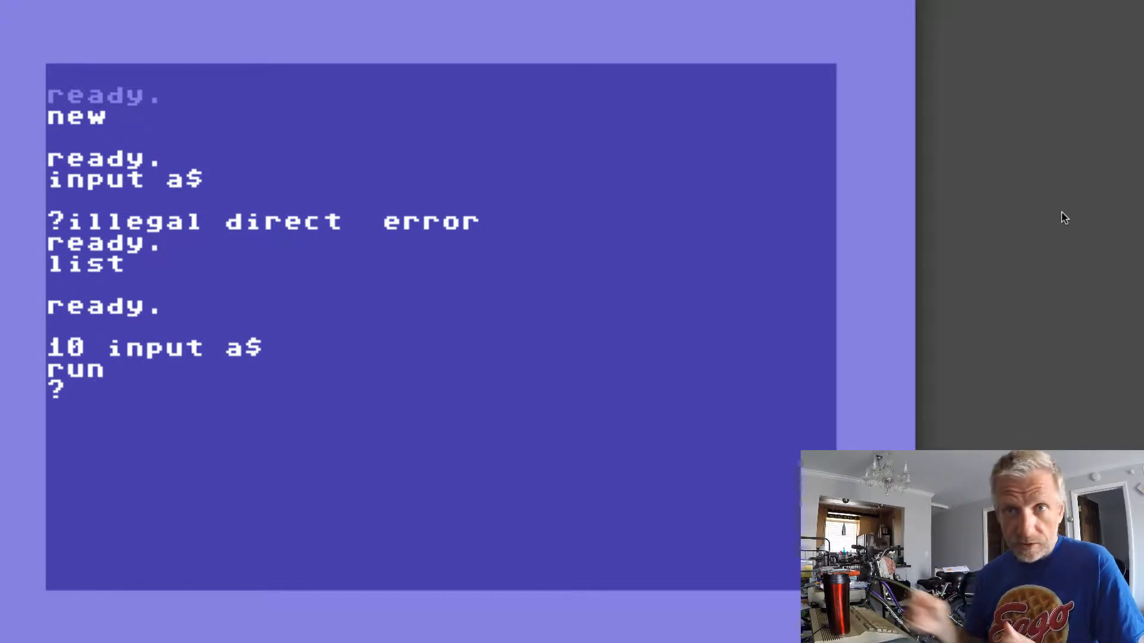
{"action": "type", "text": "whate"}
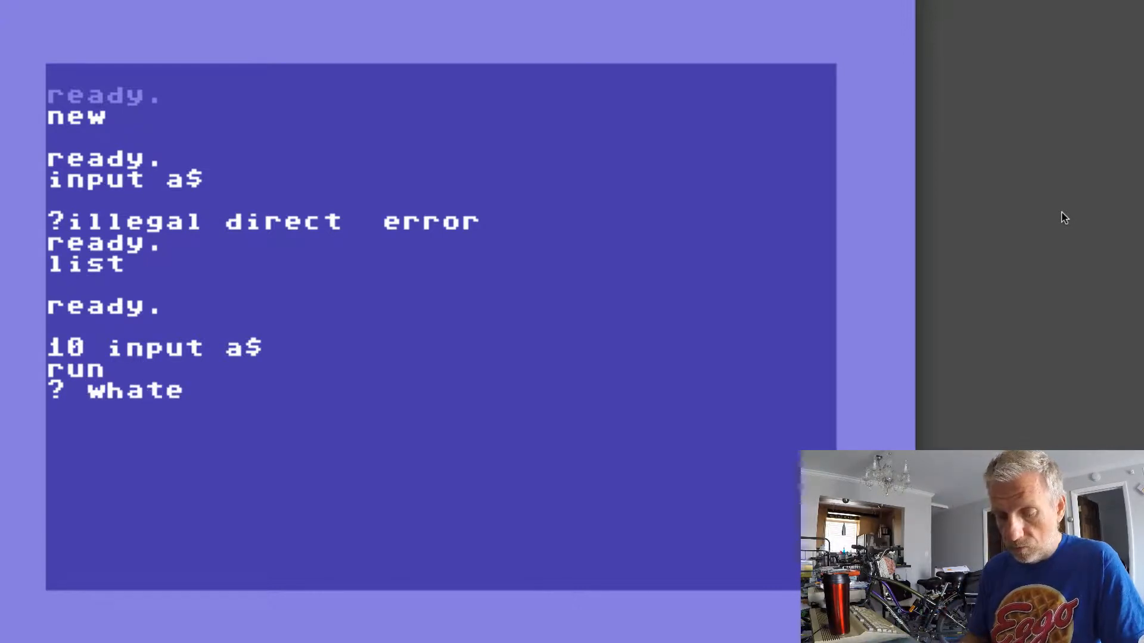
{"action": "type", "text": "ver"}
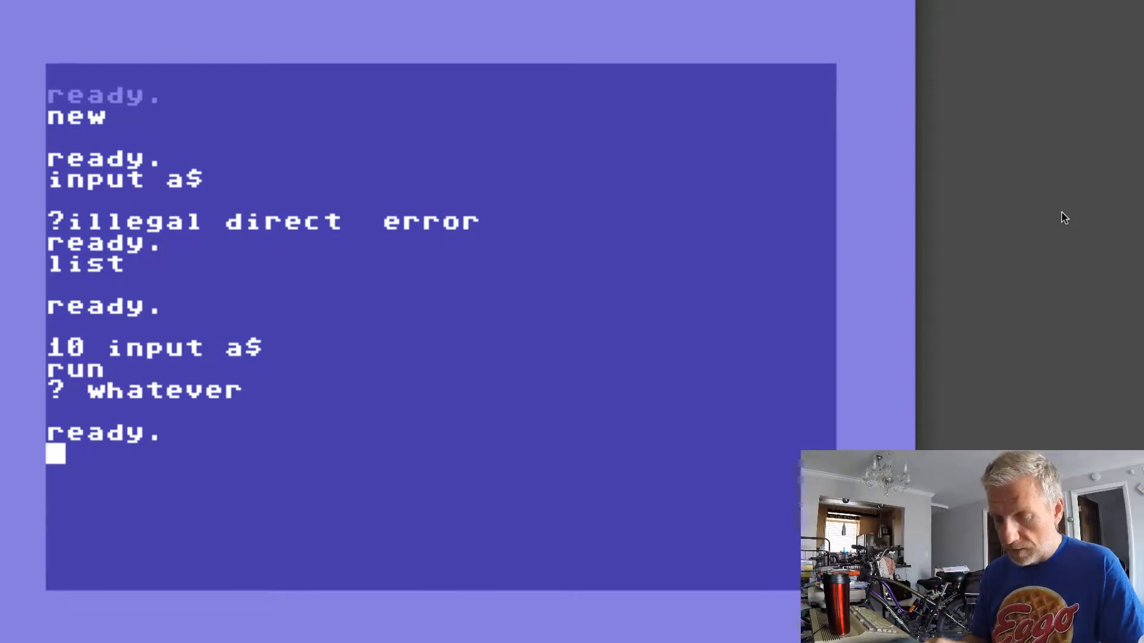
Print A$ ('whatever'), change line 10 to INPUT A, list, and run it with 42
{"action": "type", "text": "print"}
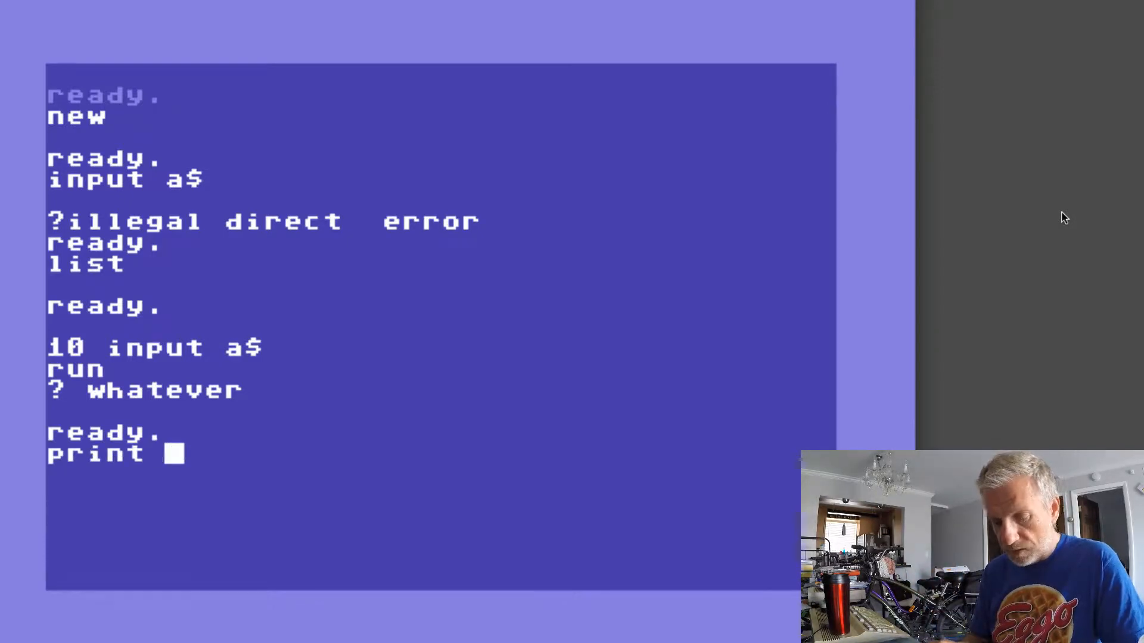
{"action": "type", "text": "a$"}
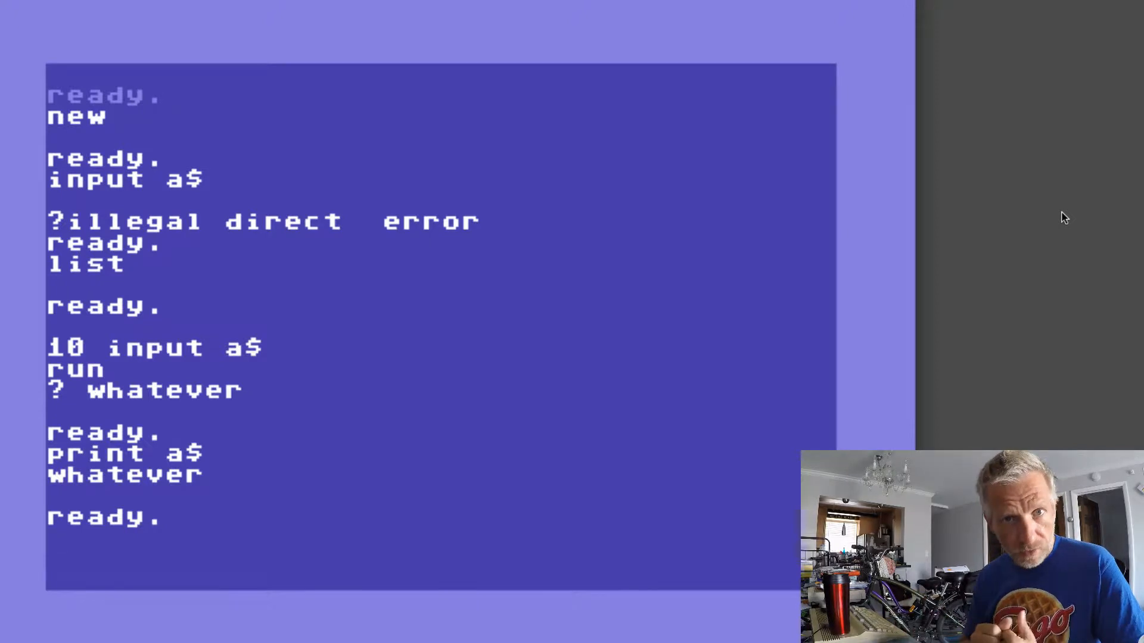
{"action": "type", "text": "list"}
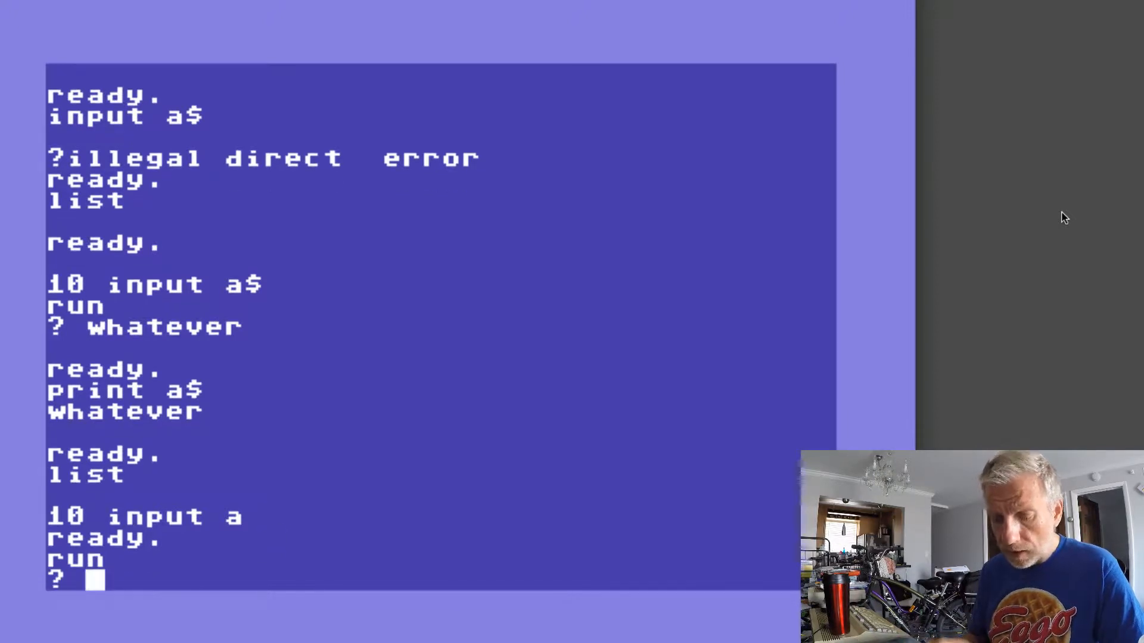
{"action": "type", "text": "42"}
{"action": "type", "text": "p"}
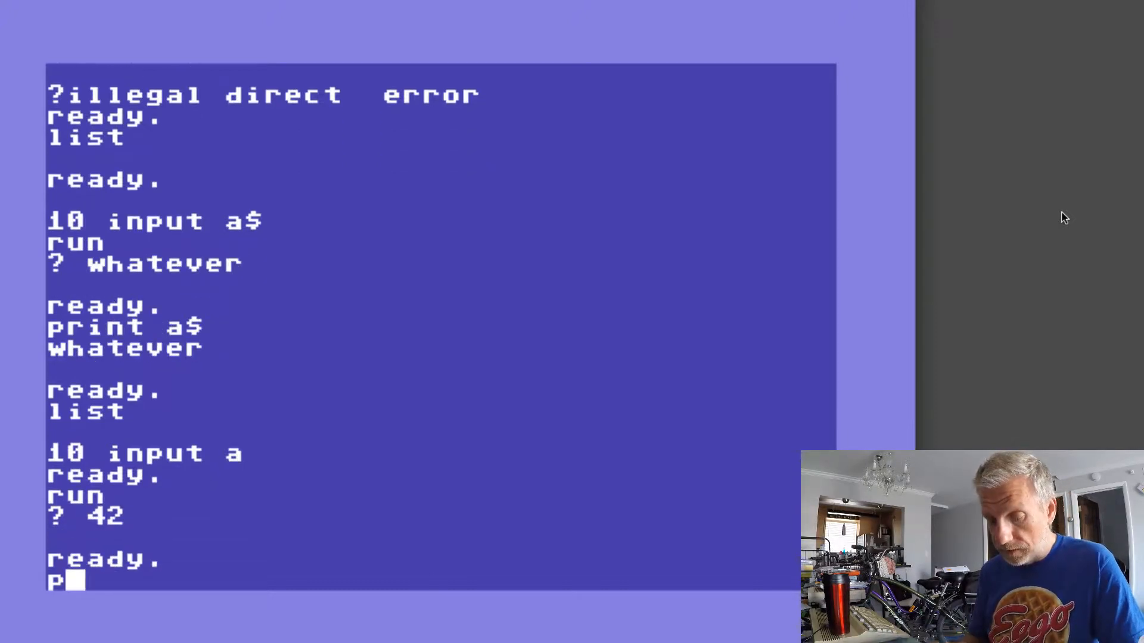
Print A as 42, then rerun and answer 'whatever' to get ?REDO FROM START
{"action": "type", "text": "rint a"}
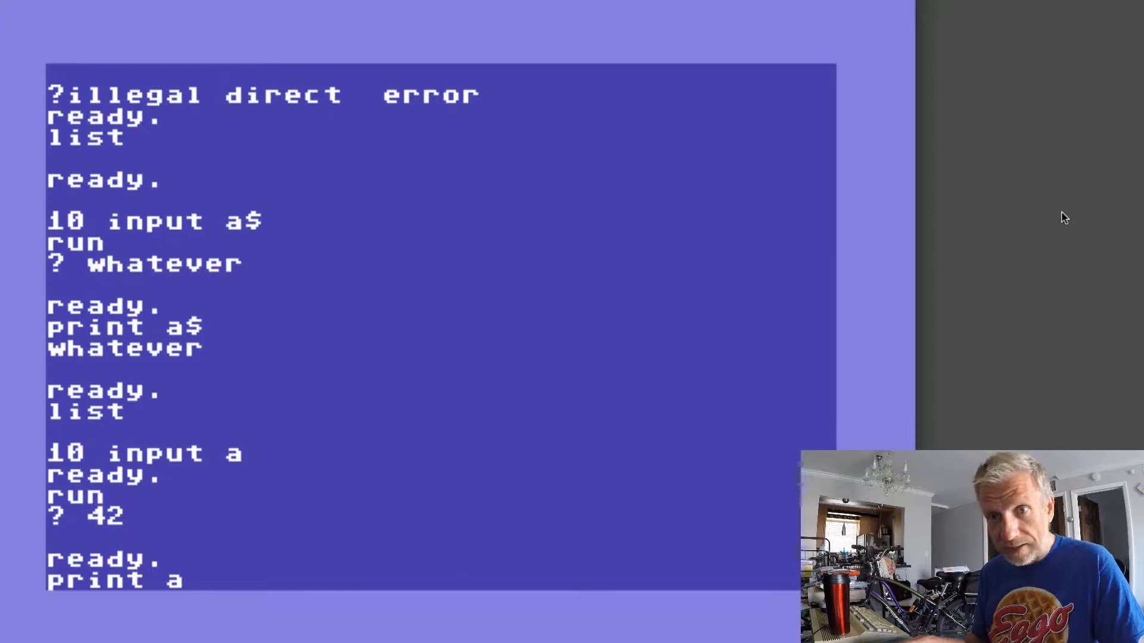
{"action": "key", "text": "Return"}
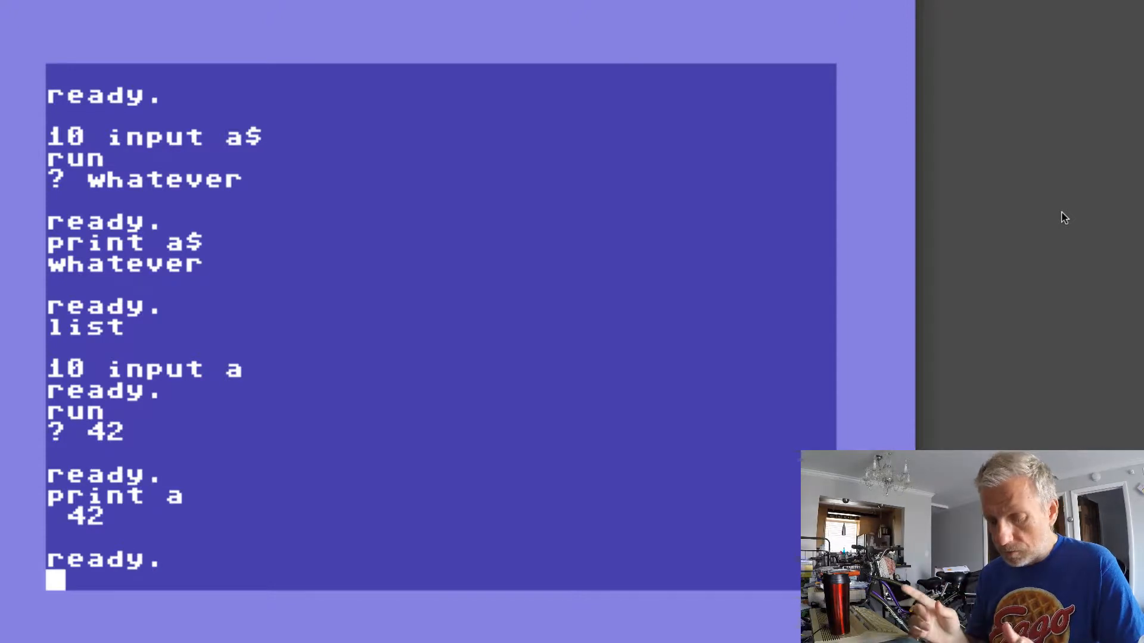
{"action": "type", "text": "run"}
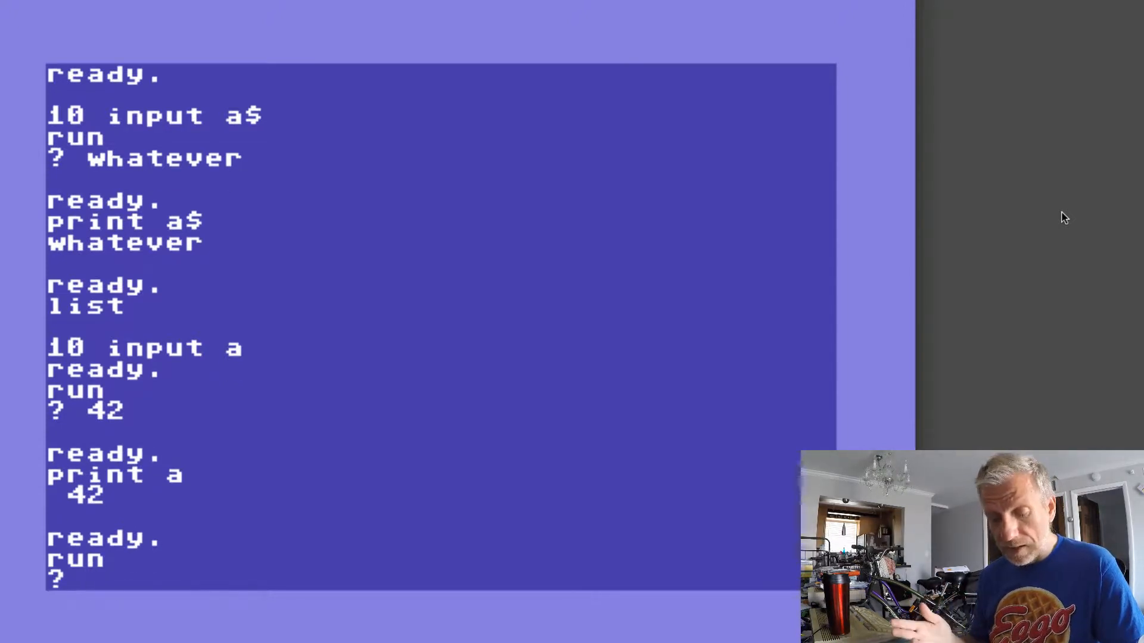
{"action": "type", "text": "whatever"}
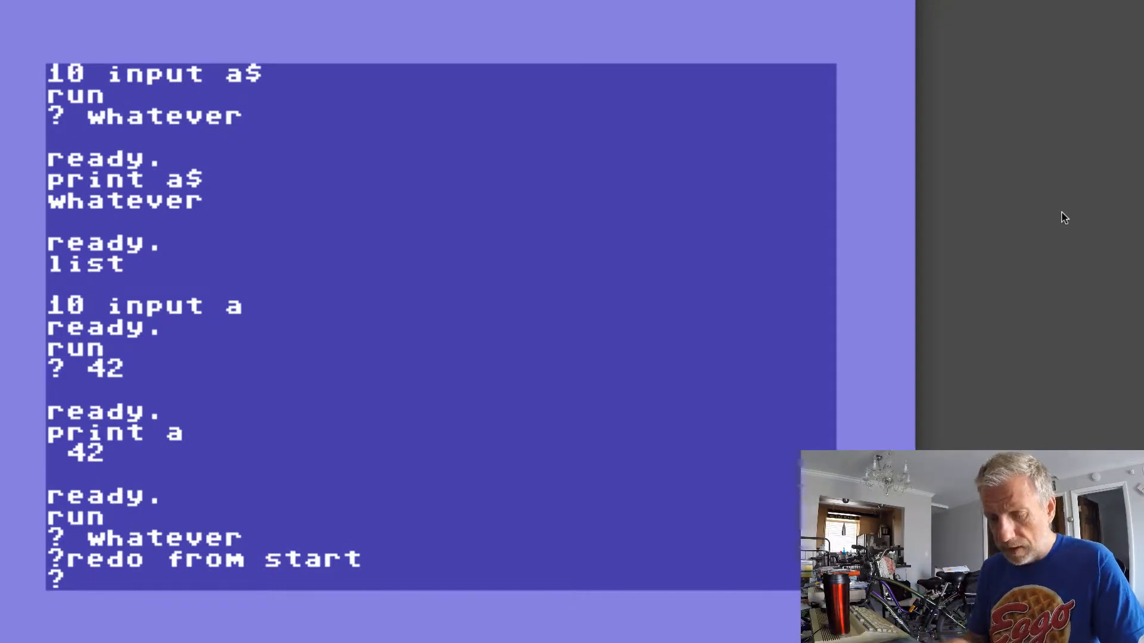
Answer the reprompt with 42 and list the program showing 10 INPUT A
{"action": "type", "text": "42"}
{"action": "type", "text": "list"}
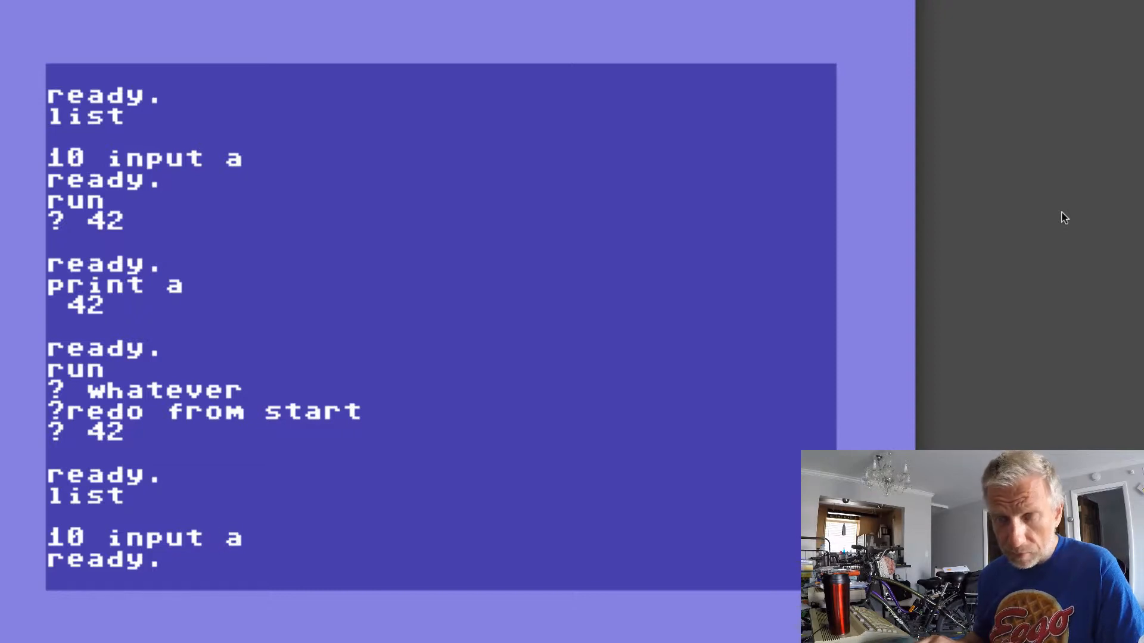
Change line 10 to INPUT "TELL ME A NUMBER";A$ and run it, answering 67
{"action": "type", "text": "\"tell me a number\";a"}
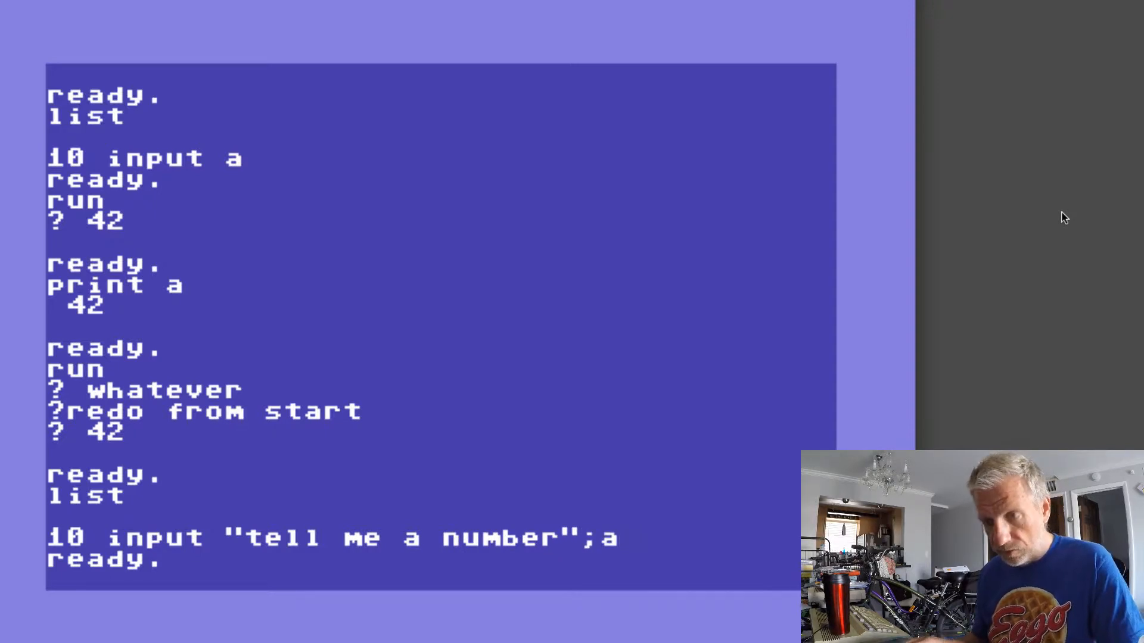
{"action": "type", "text": "$"}
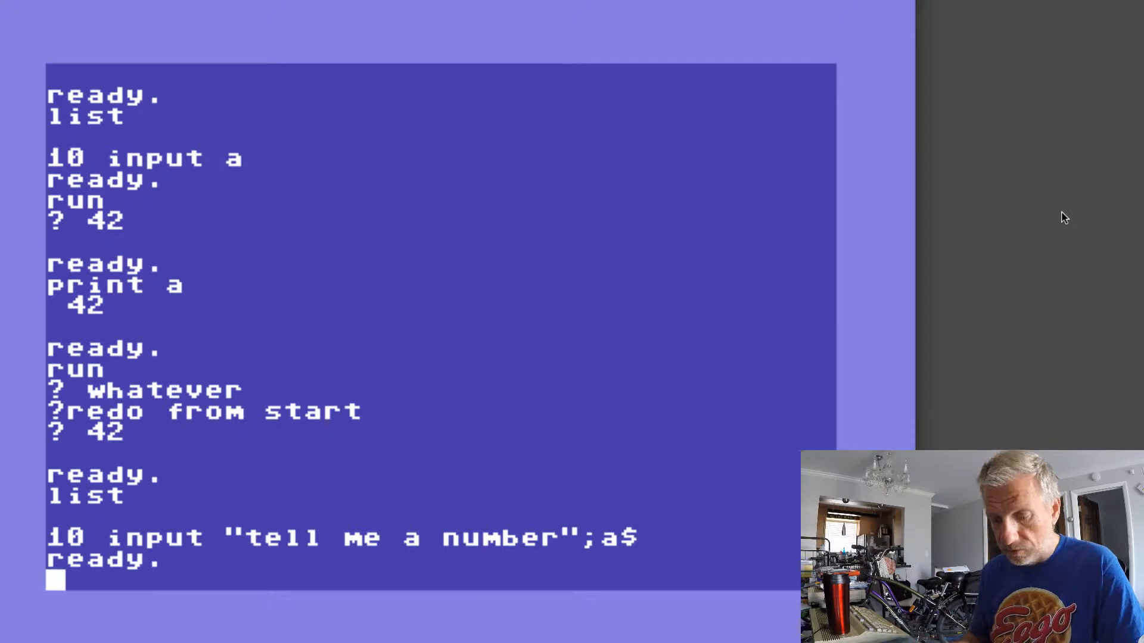
{"action": "type", "text": "run"}
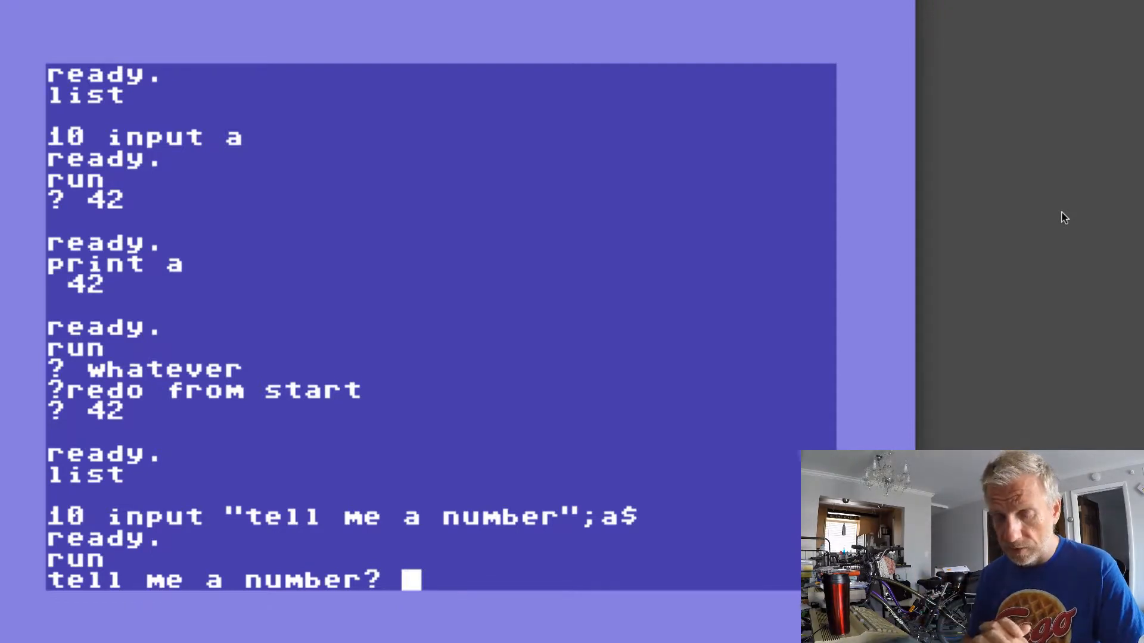
{"action": "type", "text": "67"}
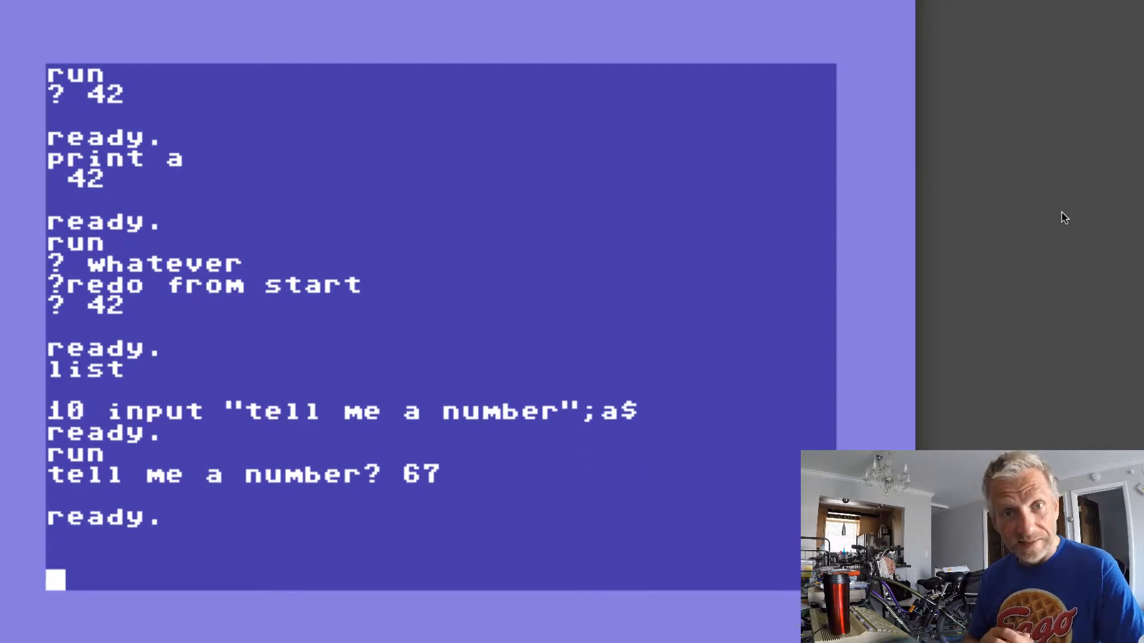
Enter GET A$ directly at the READY prompt to trigger ?ILLEGAL DIRECT ERROR
{"action": "type", "text": "get a$"}
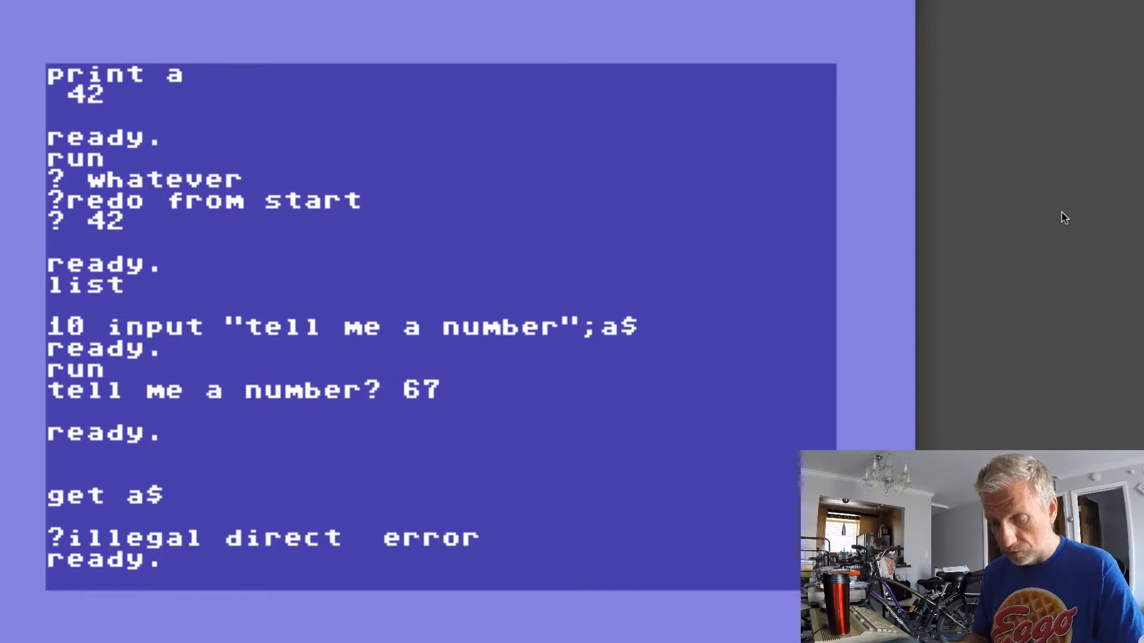
Clear memory with NEW, store line 10 GET A$, and run it
{"action": "type", "text": "new"}
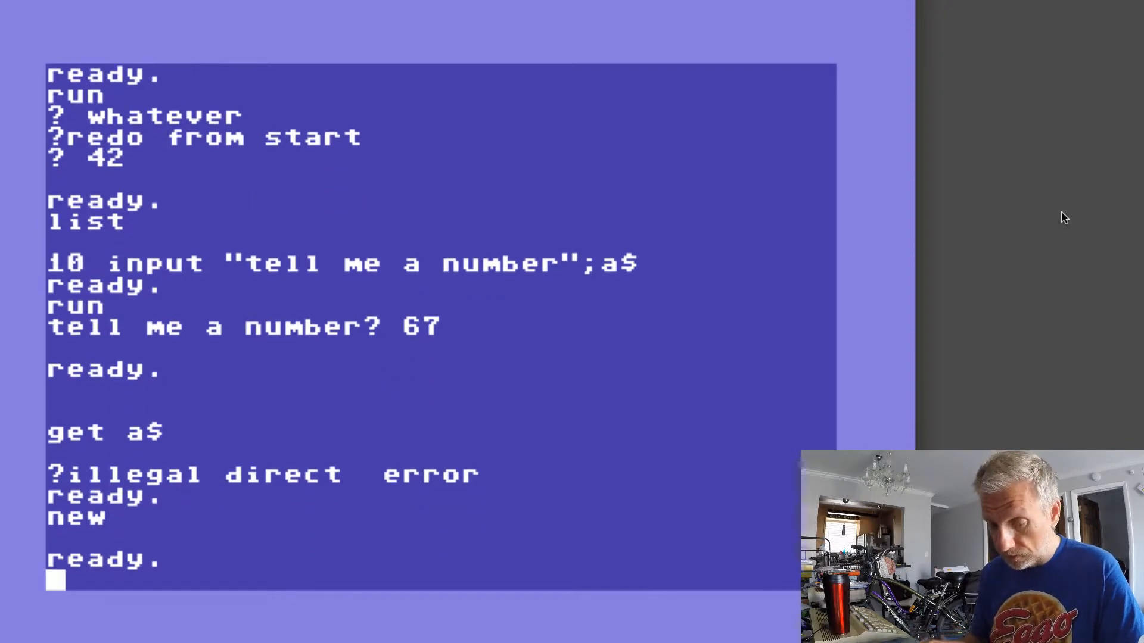
{"action": "type", "text": "10"}
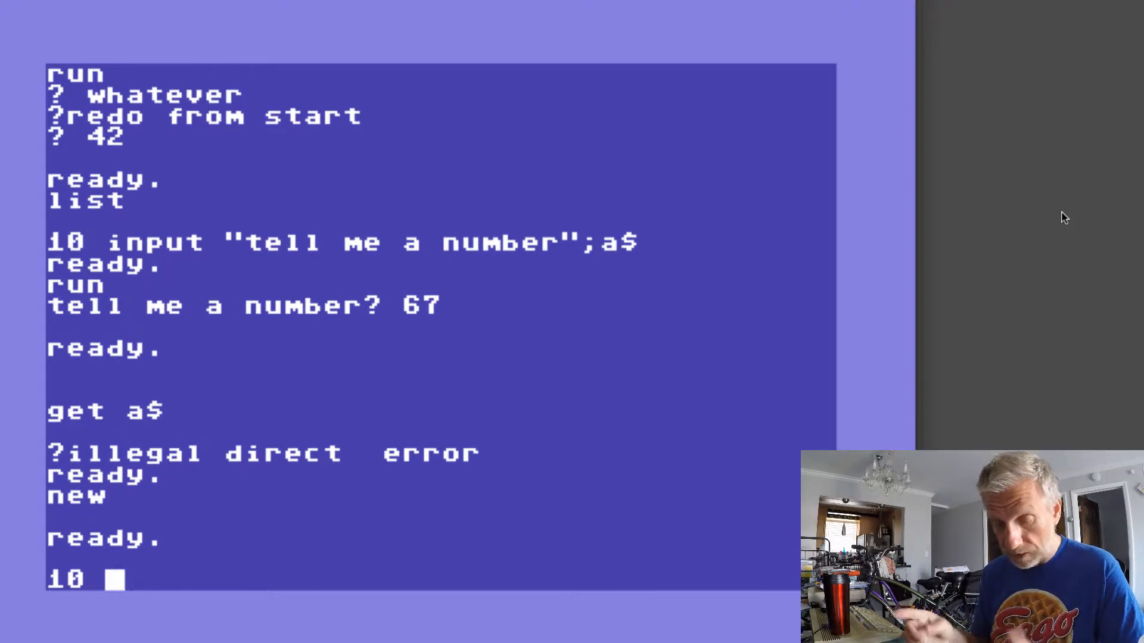
{"action": "type", "text": "get"}
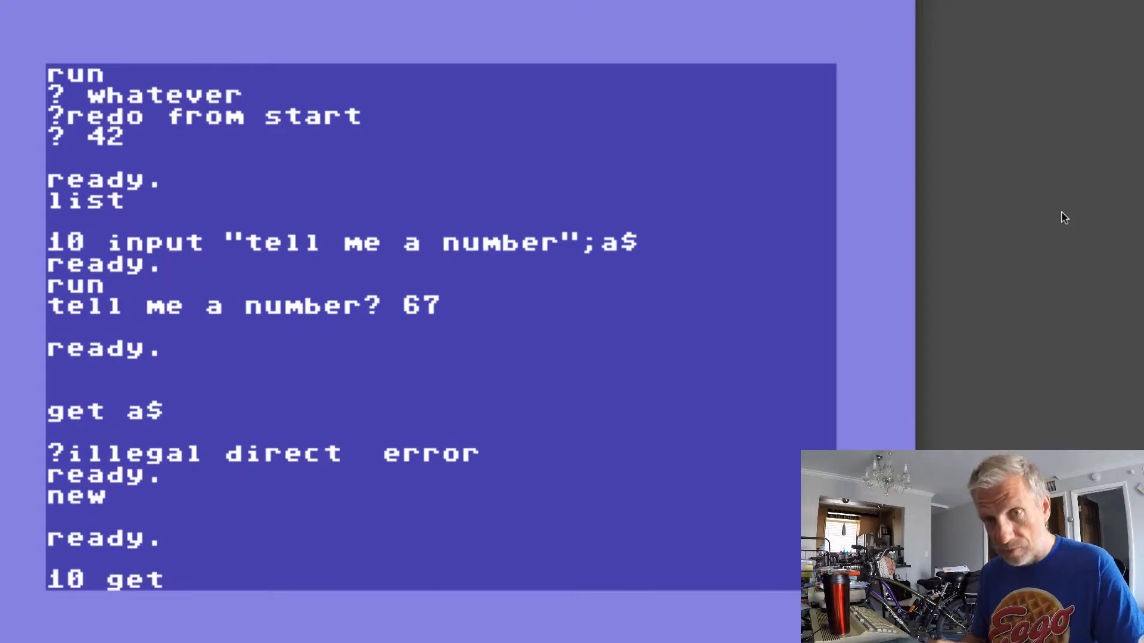
{"action": "type", "text": "a$"}
{"action": "type", "text": "run"}
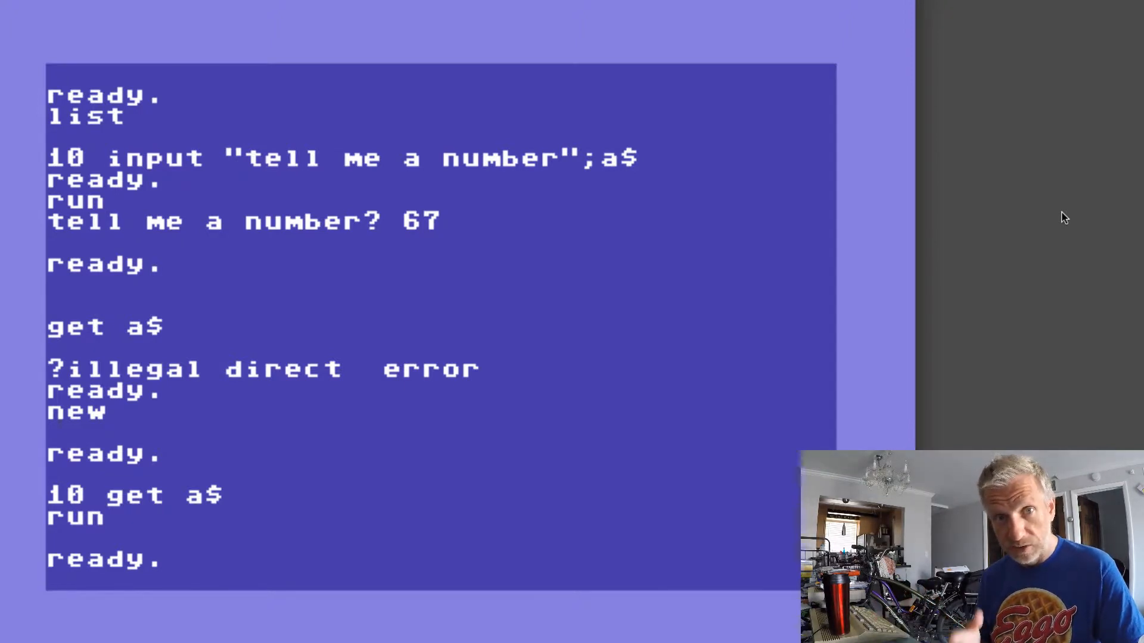
Print A$ to show an empty result, then list the 10 GET A$ program
{"action": "type", "text": "P"}
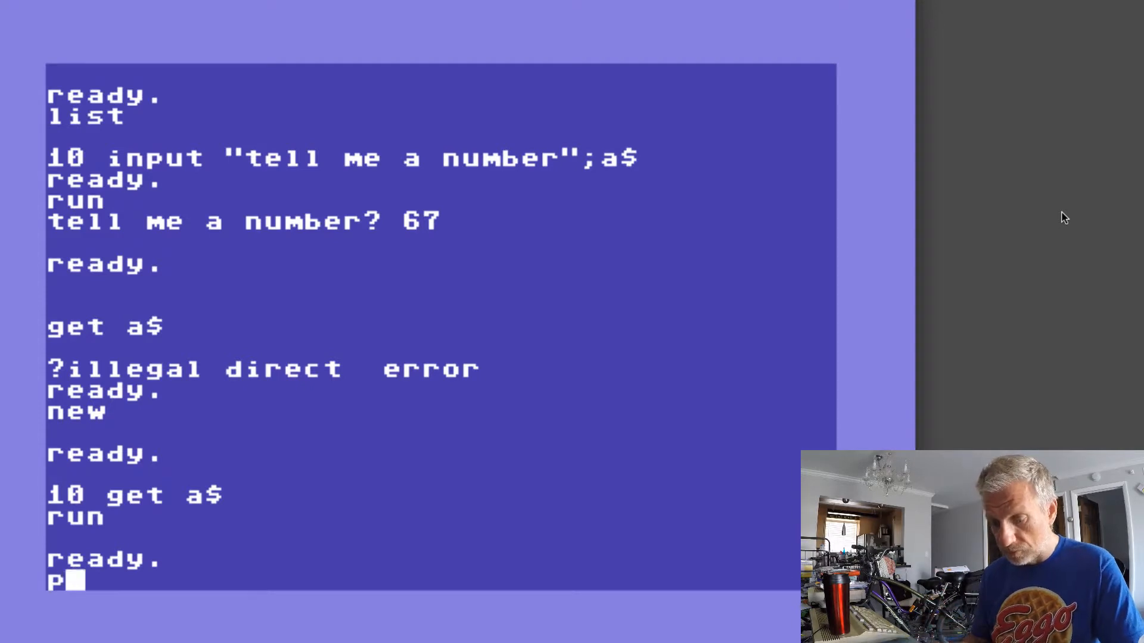
{"action": "type", "text": "rint a$"}
{"action": "type", "text": "list"}
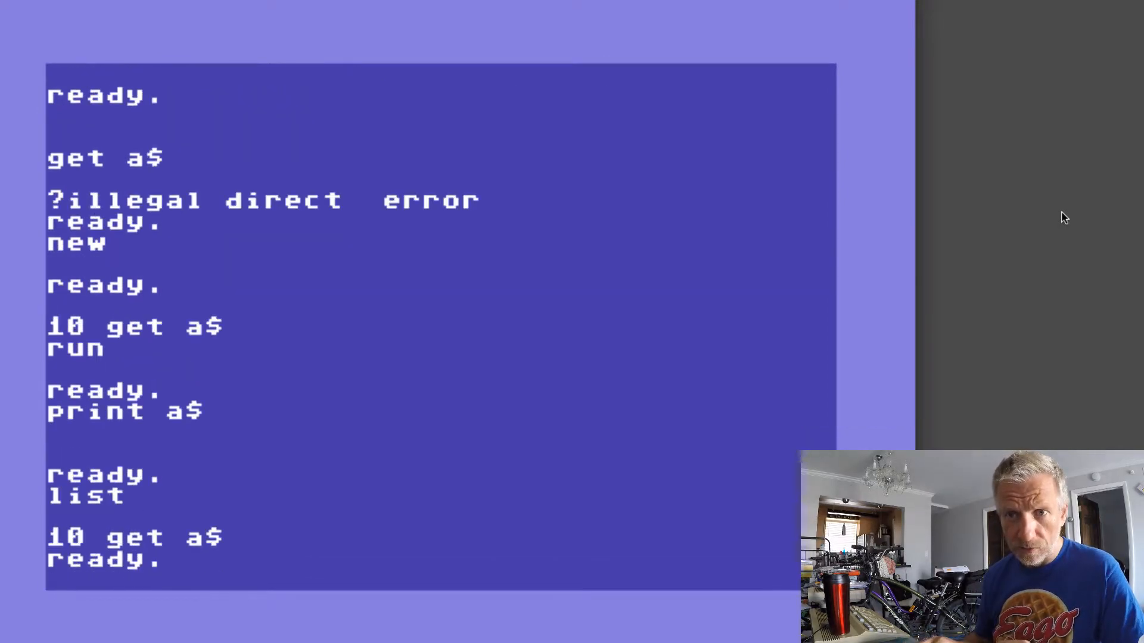
Add line 20 IF A$="" THEN GOTO 10, run, press 5, and print A$
{"action": "type", "text": "20 if a$=\"\""}
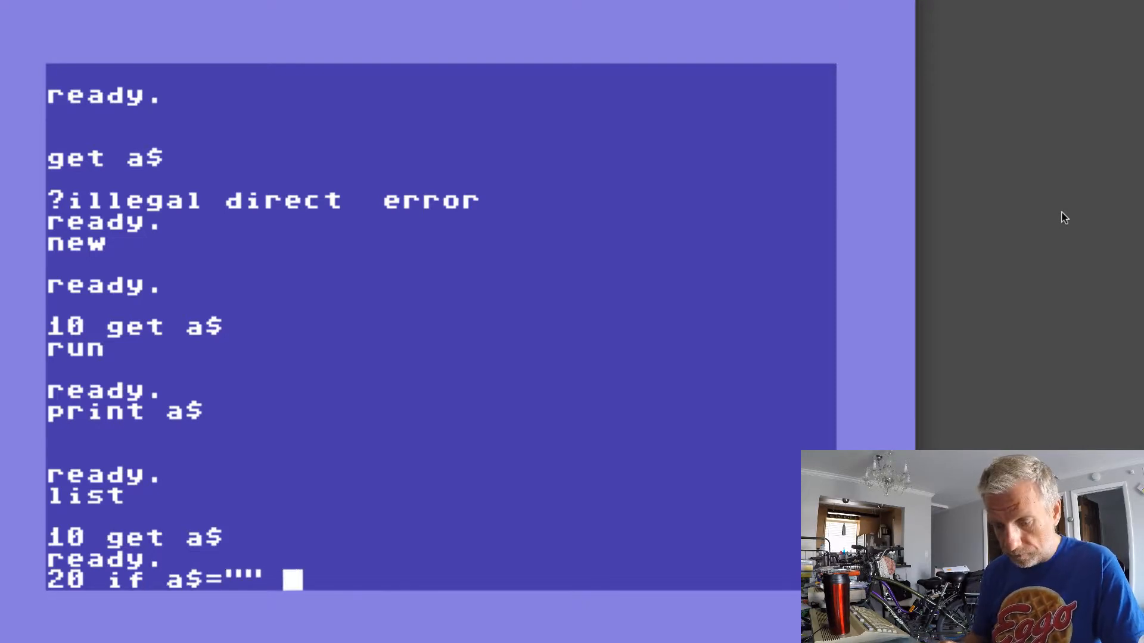
{"action": "type", "text": "then goto 10"}
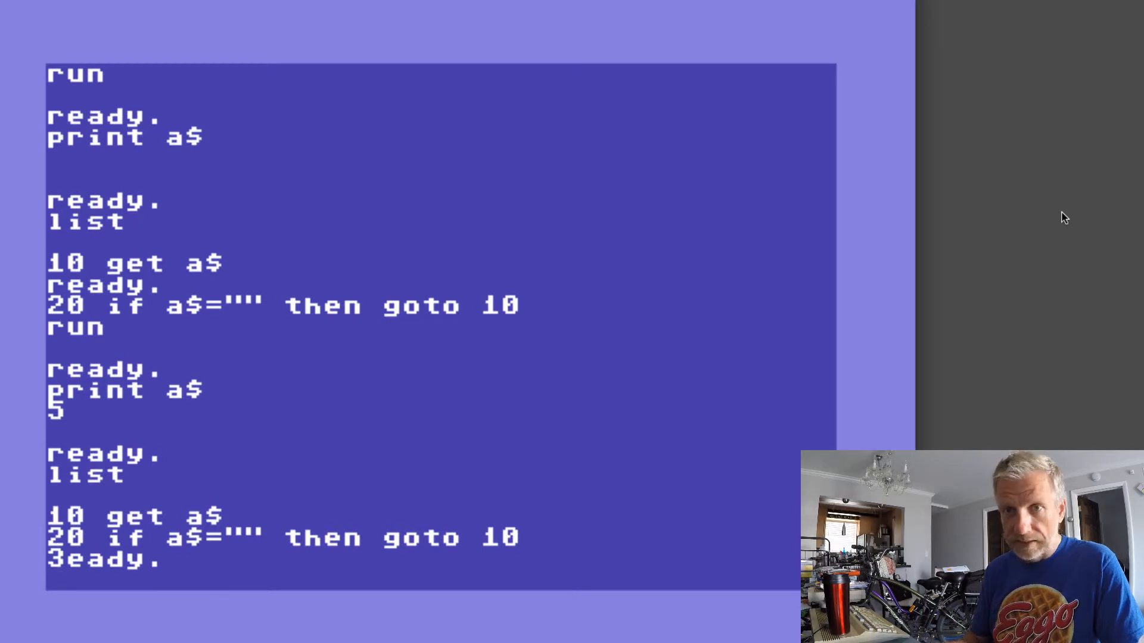
Enter line 30 as IF A$="2" THEN
{"action": "type", "text": "30 if a$="}
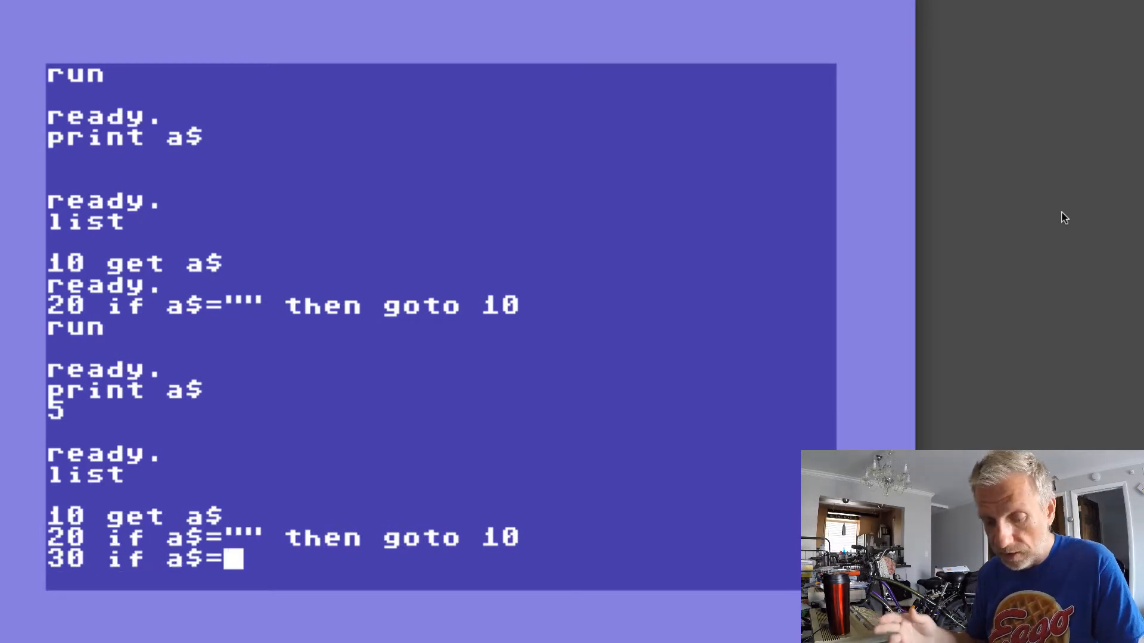
{"action": "type", "text": "\""}
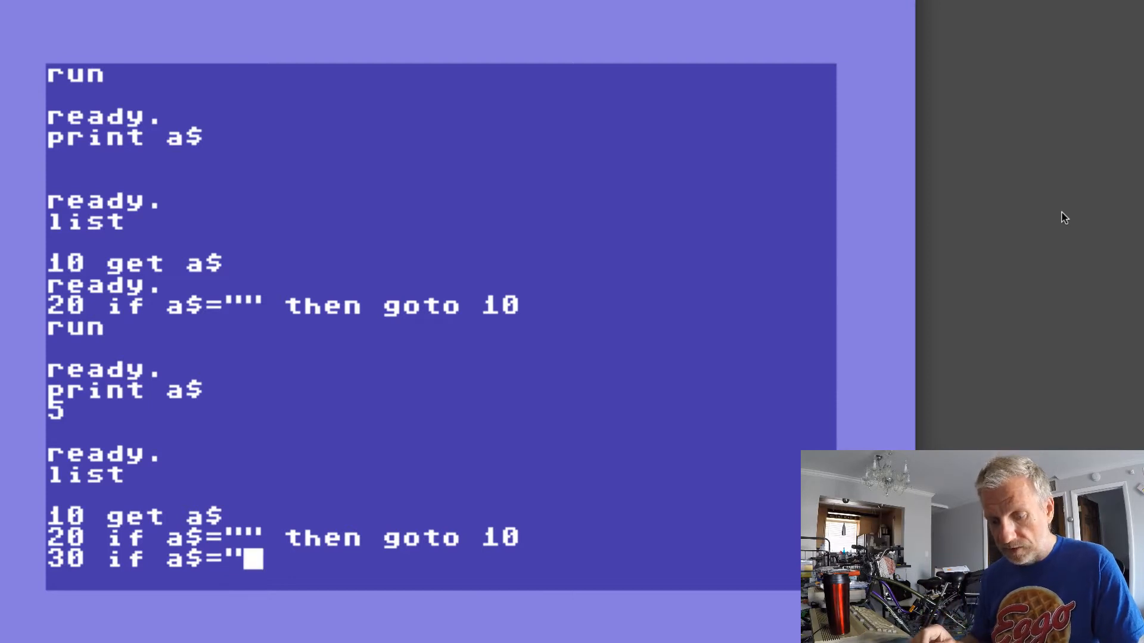
{"action": "type", "text": "2\""}
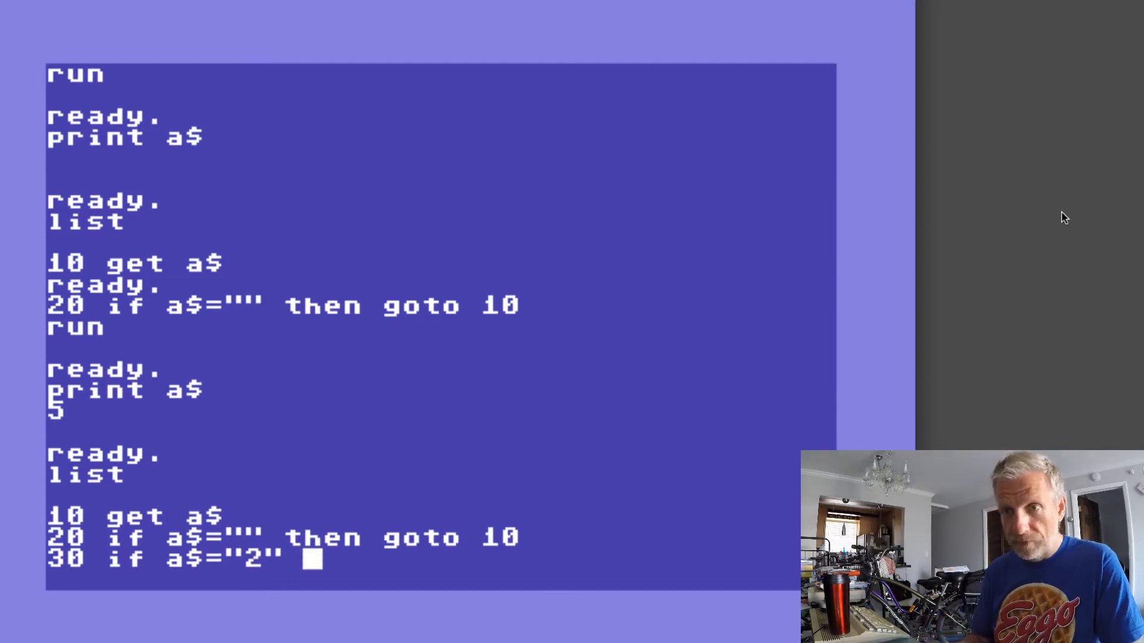
{"action": "type", "text": "then"}
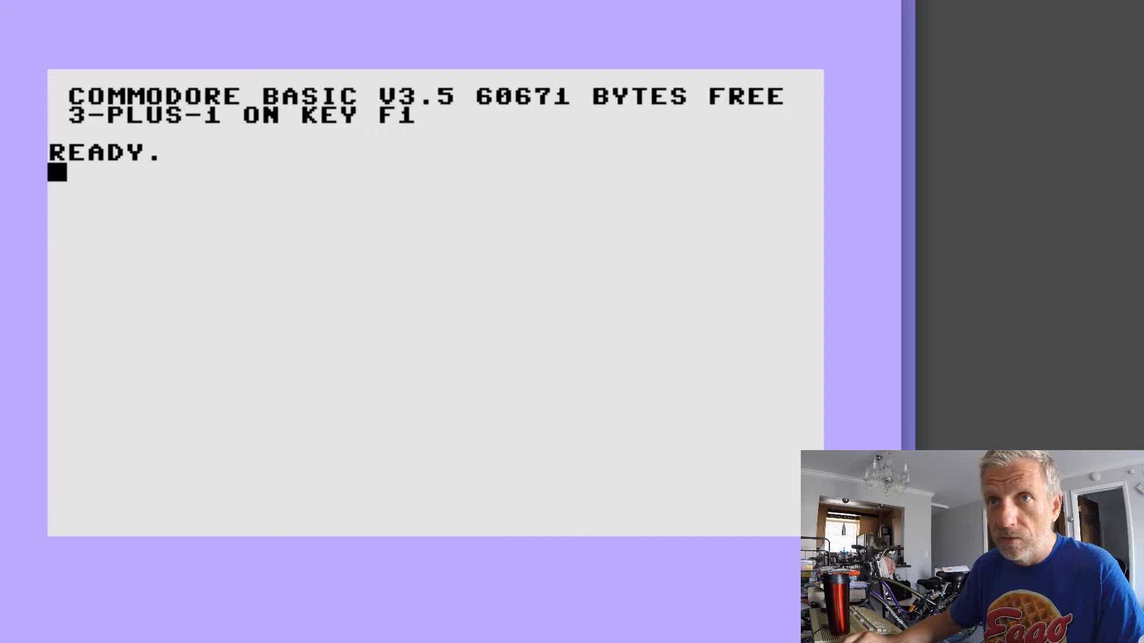
Run GETKEY A$ in direct mode, producing an illegal direct error
{"action": "type", "text": "GET"}
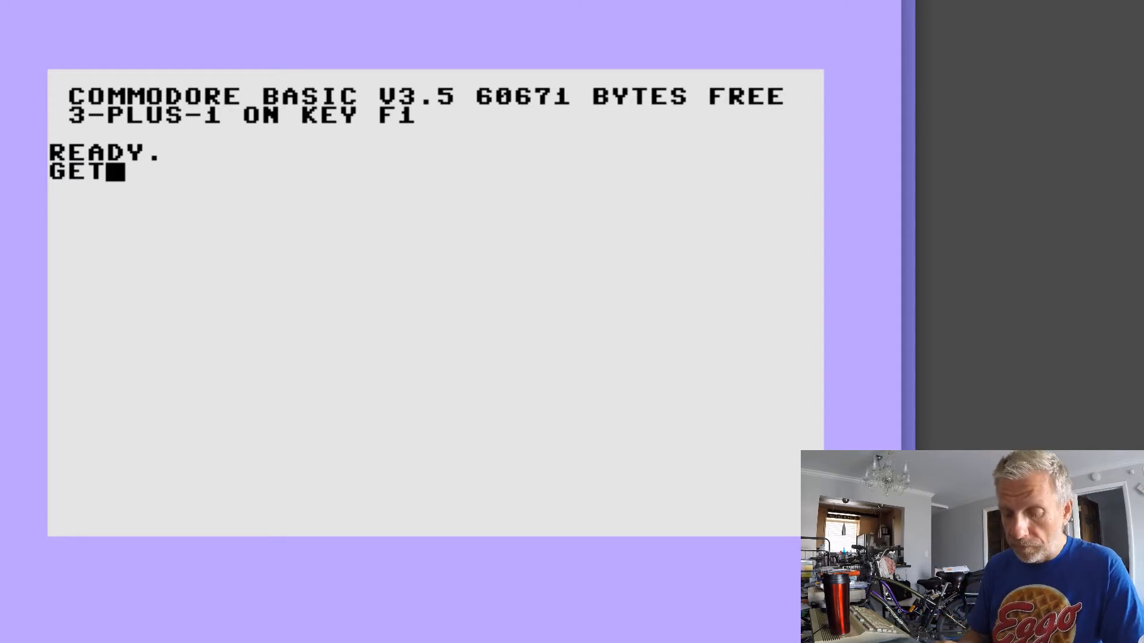
{"action": "type", "text": "KEY A$"}
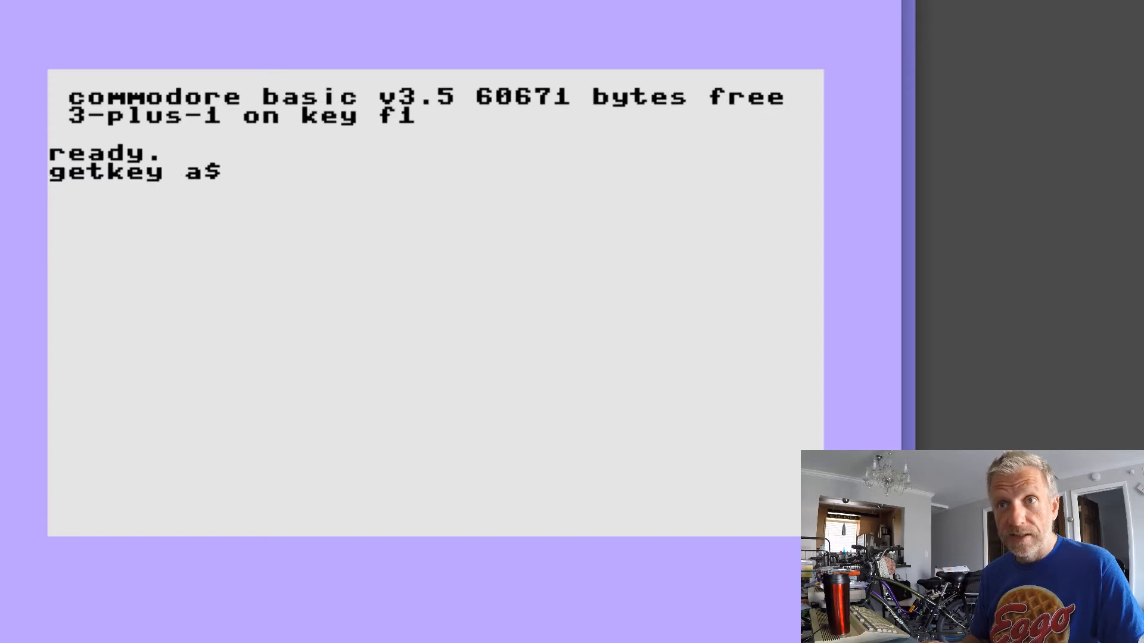
{"action": "key", "text": "Return"}
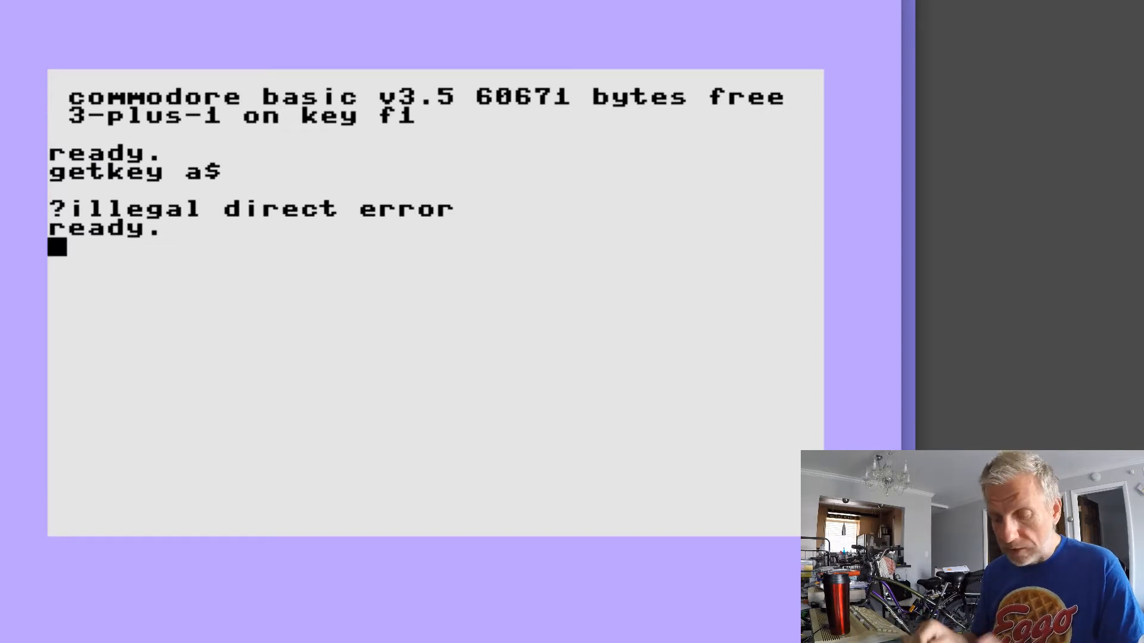
Enter 10 GETKEY A$, run it, press Y, and print A$ to show y
{"action": "type", "text": "10 g"}
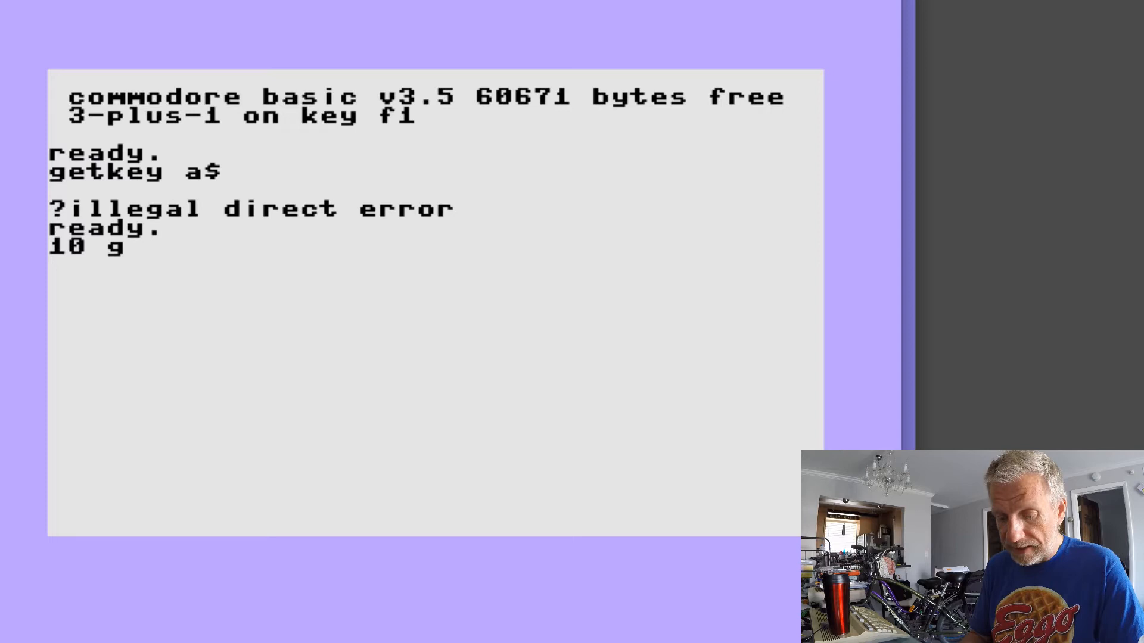
{"action": "type", "text": "etkey"}
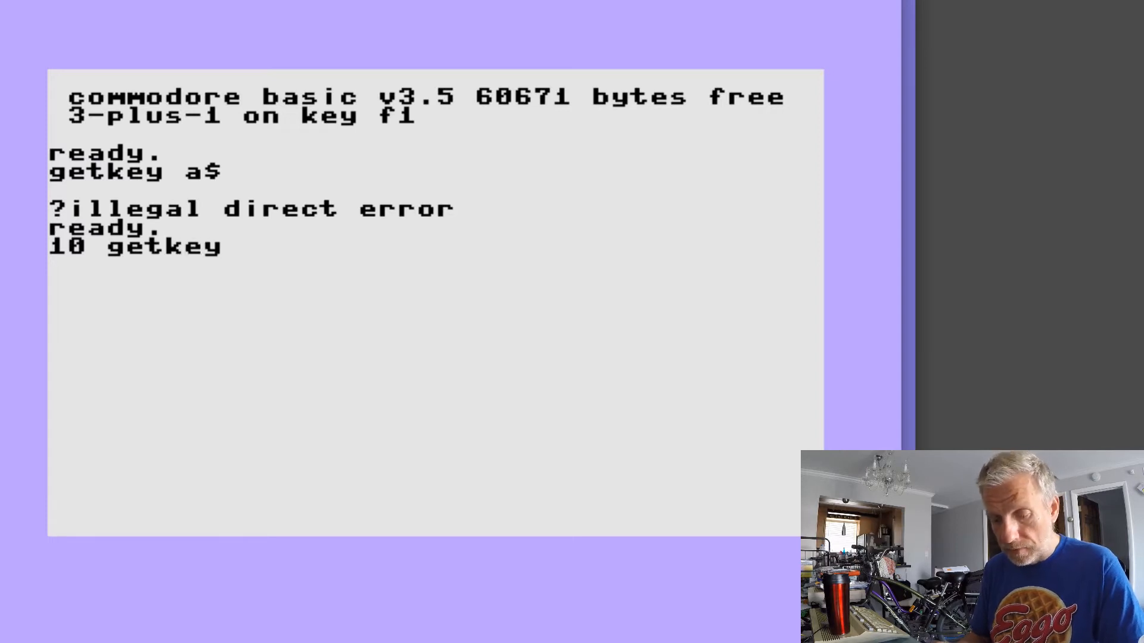
{"action": "type", "text": "a$"}
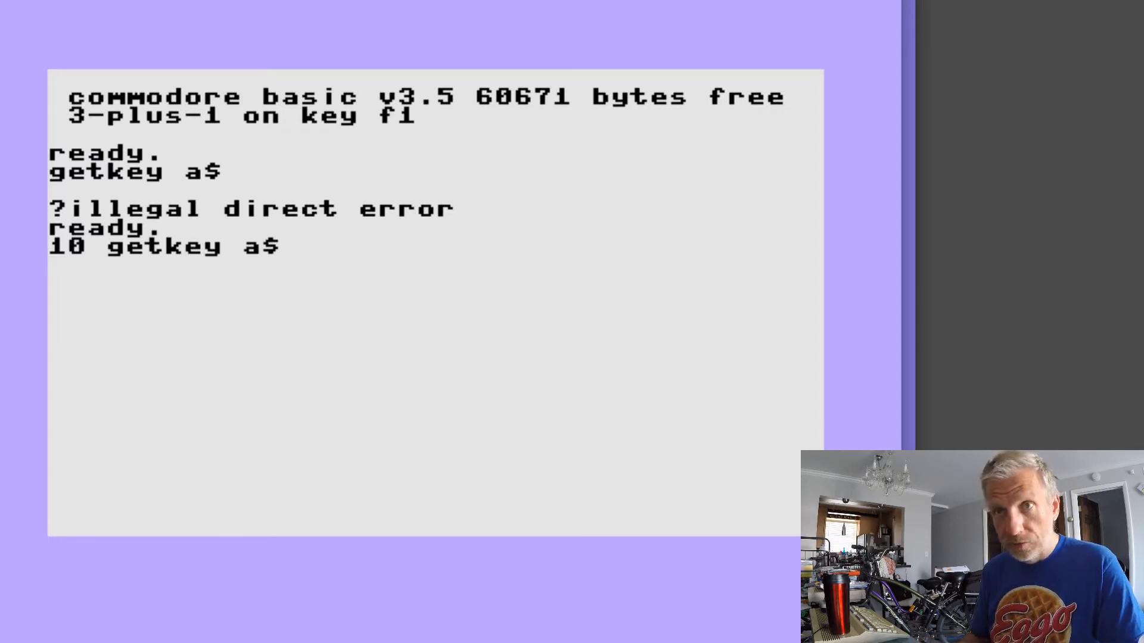
{"action": "type", "text": "run"}
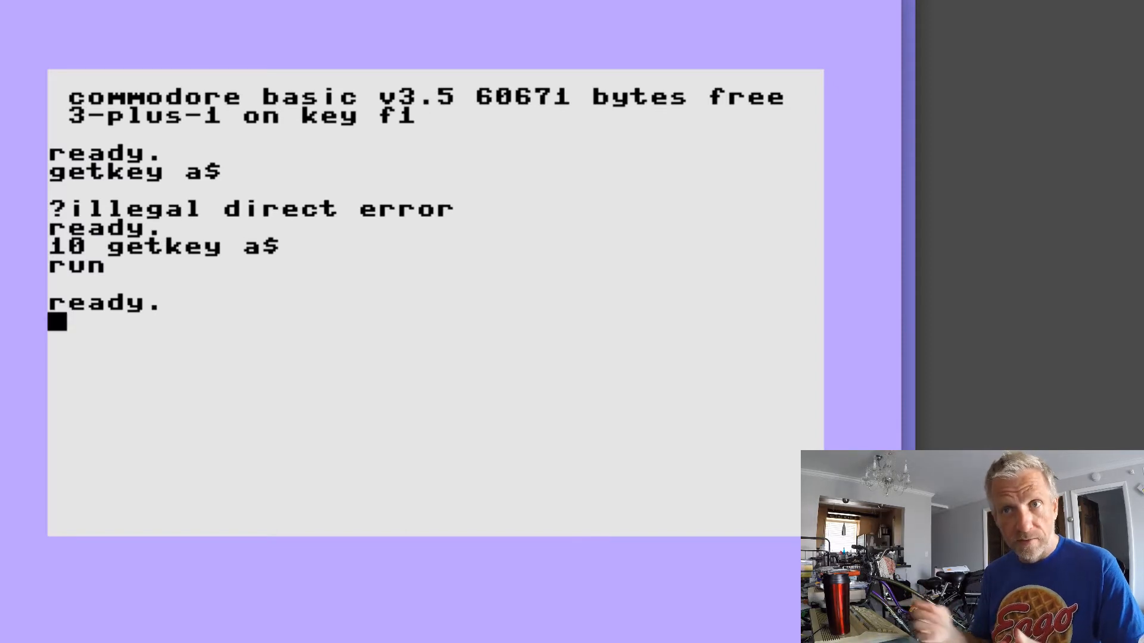
{"action": "type", "text": "print"}
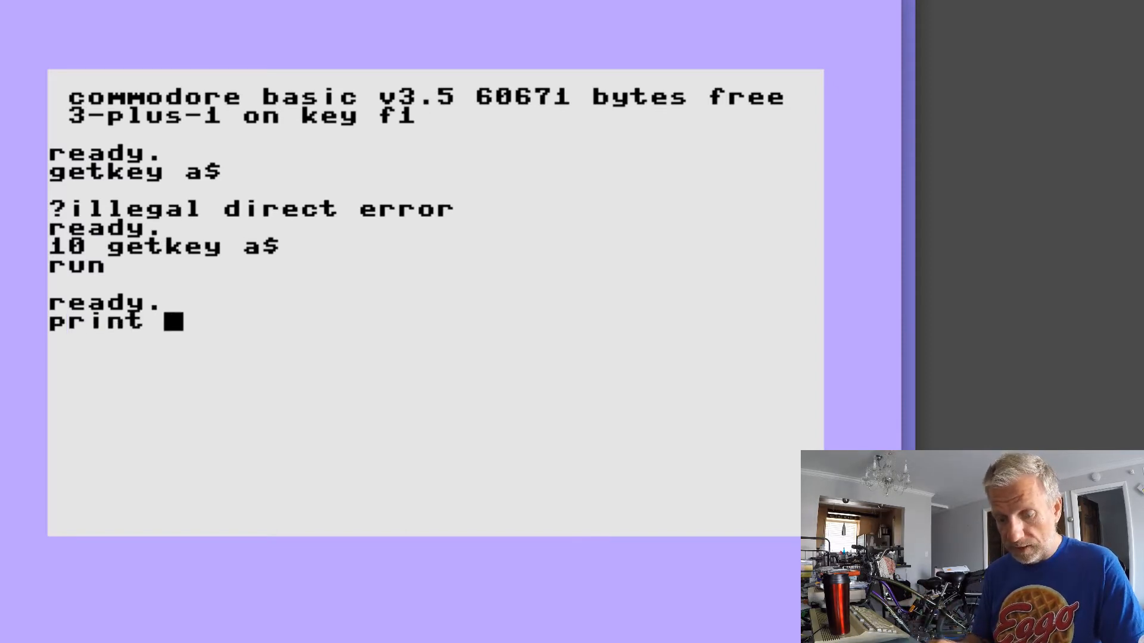
{"action": "type", "text": "a$"}
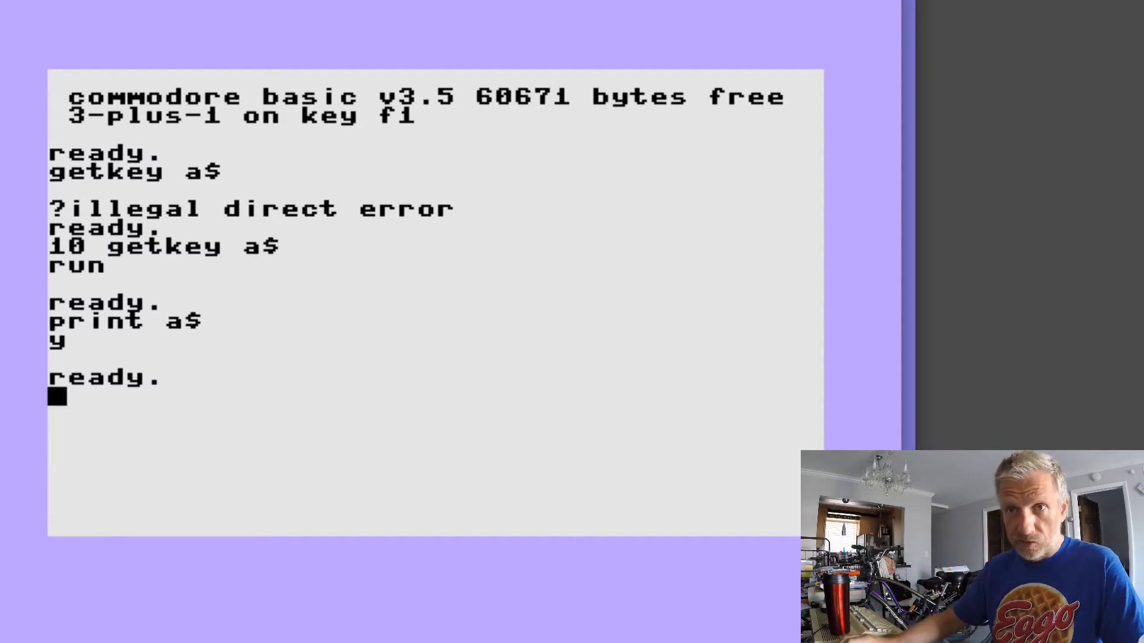
Type a new line 10 reading GET A$:IF A$="" so far
{"action": "type", "text": "10 get"}
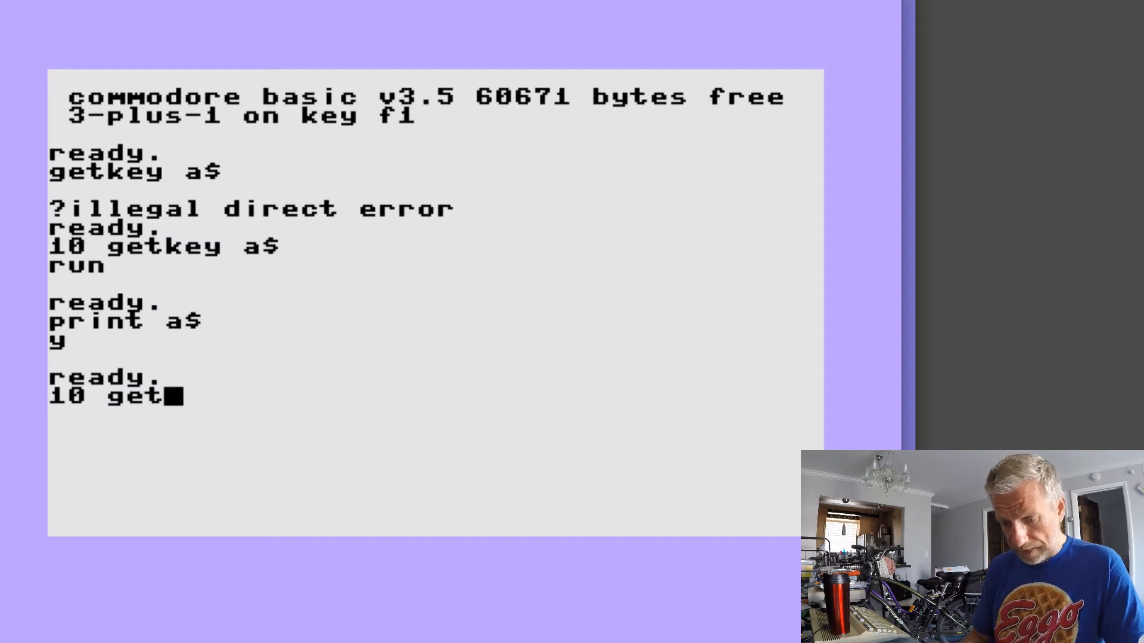
{"action": "type", "text": "a$;"}
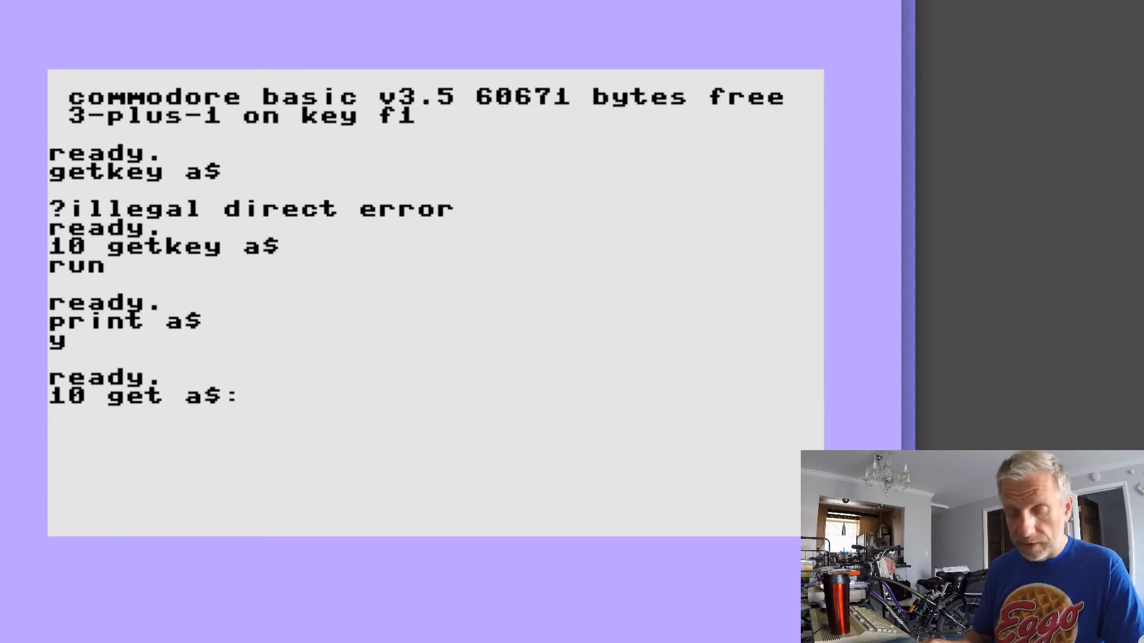
{"action": "type", "text": "ifa$"}
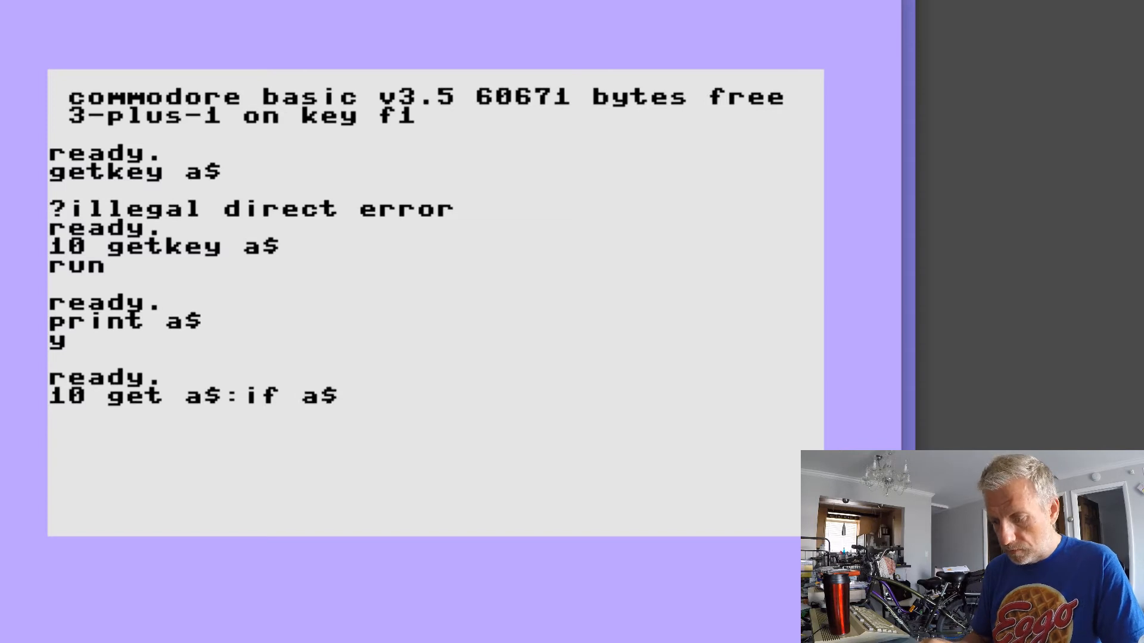
{"action": "type", "text": "=\"\""}
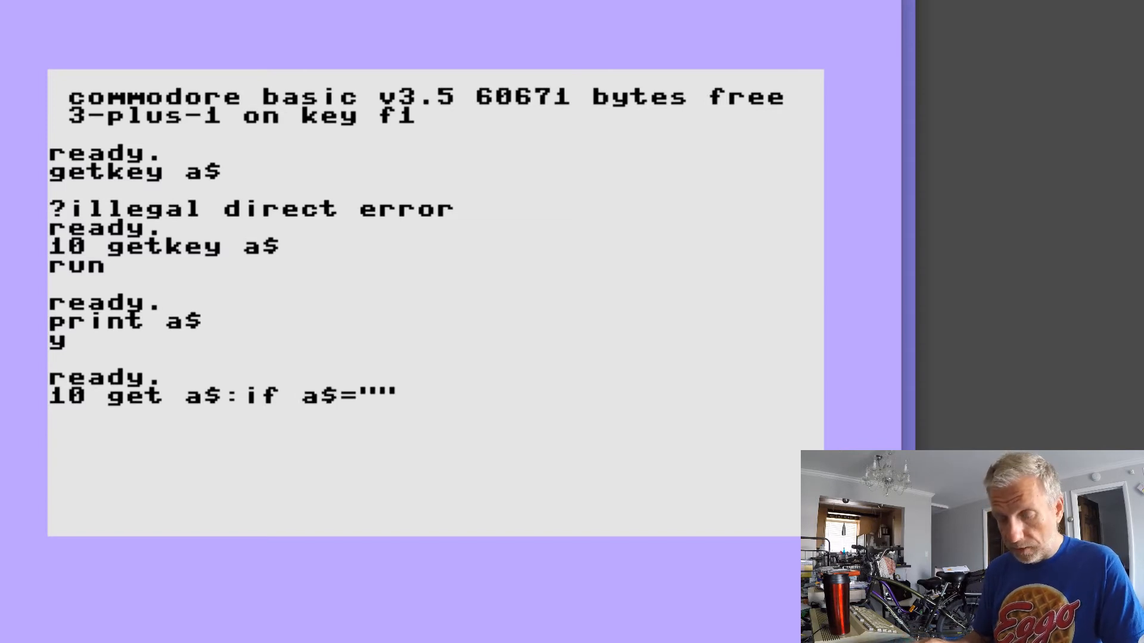